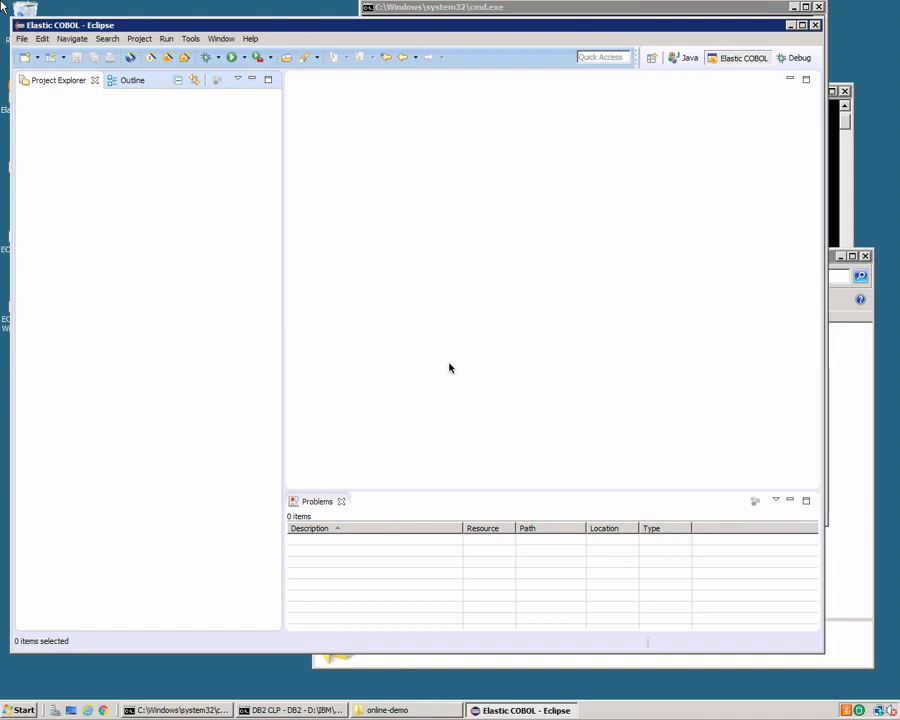
pyautogui.moveTo(129, 244)
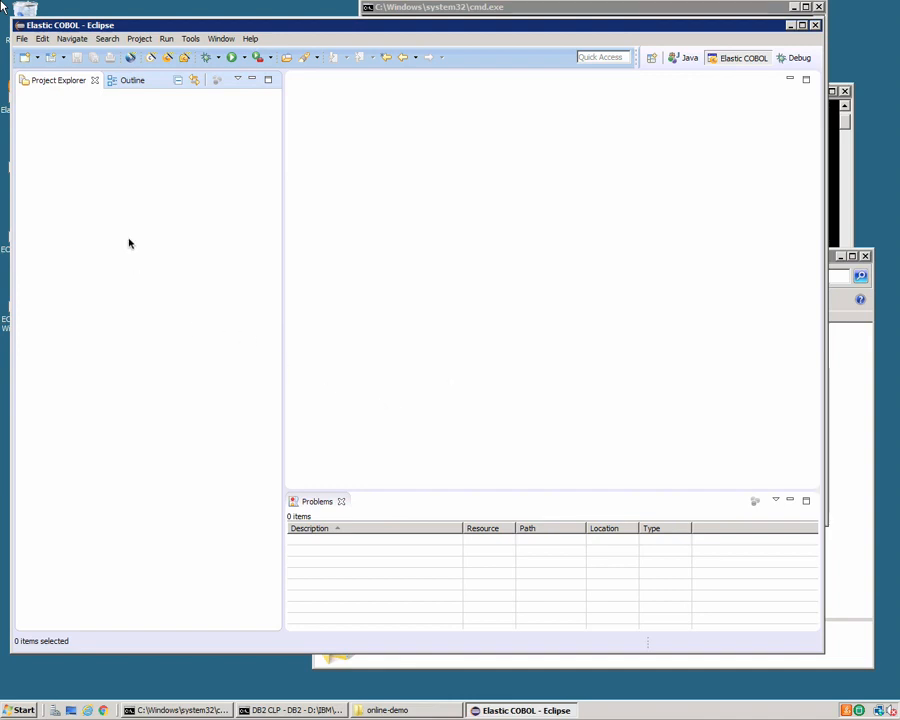
# - Create a COBOL project named 'online' from the Elastic Transaction Platform Template
pyautogui.rightClick(130, 243)
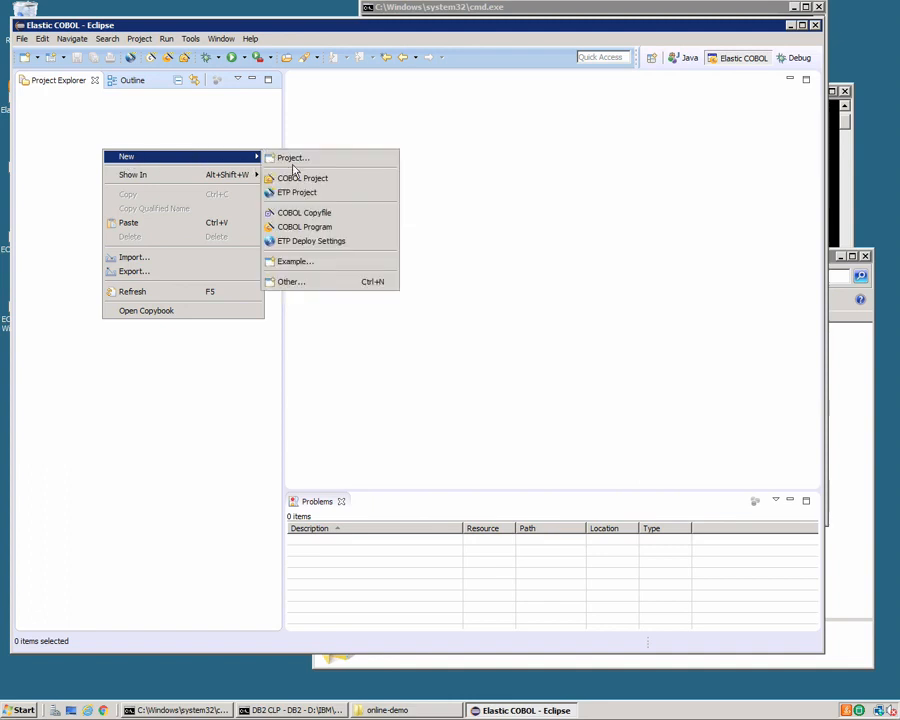
pyautogui.click(303, 177)
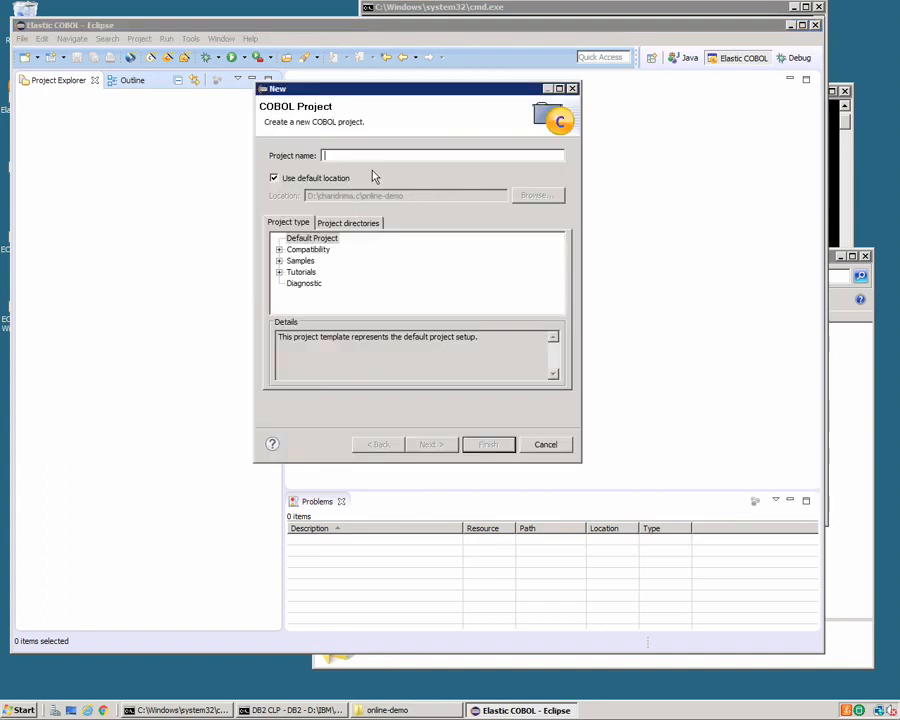
pyautogui.write('online')
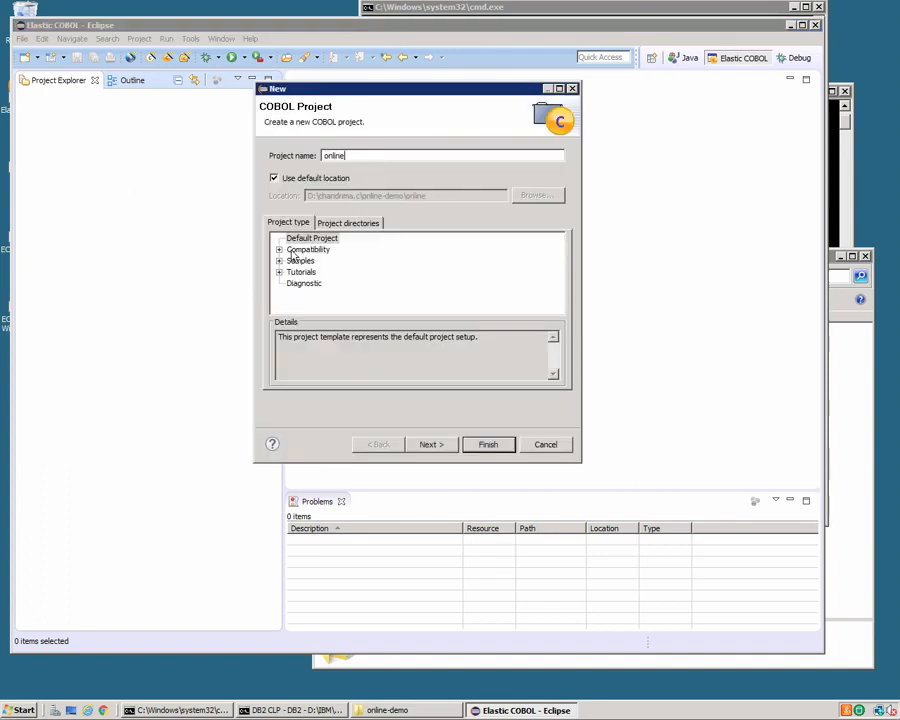
pyautogui.click(281, 249)
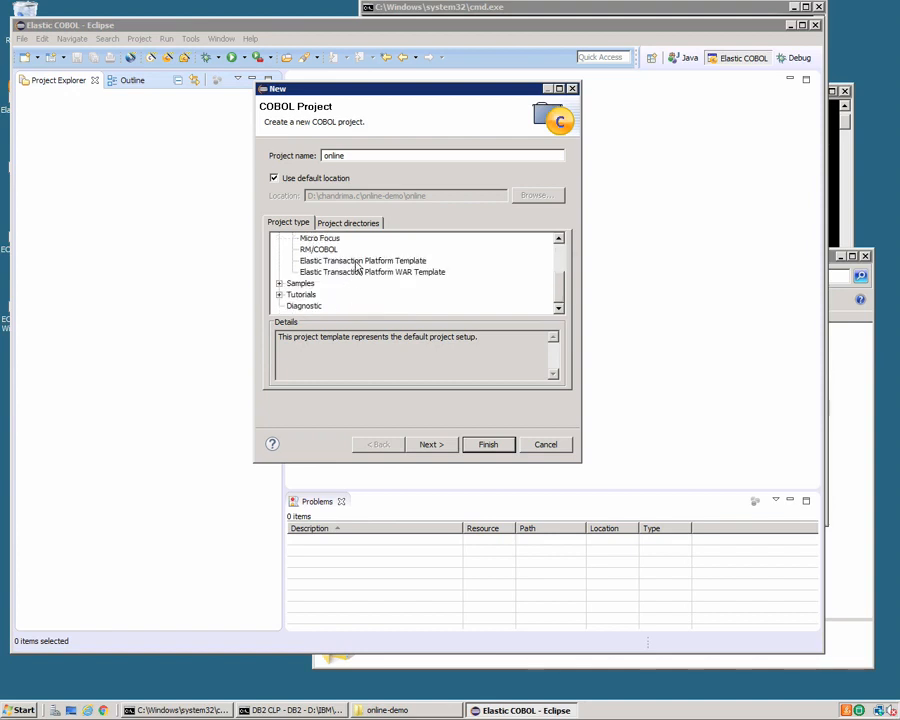
pyautogui.click(362, 260)
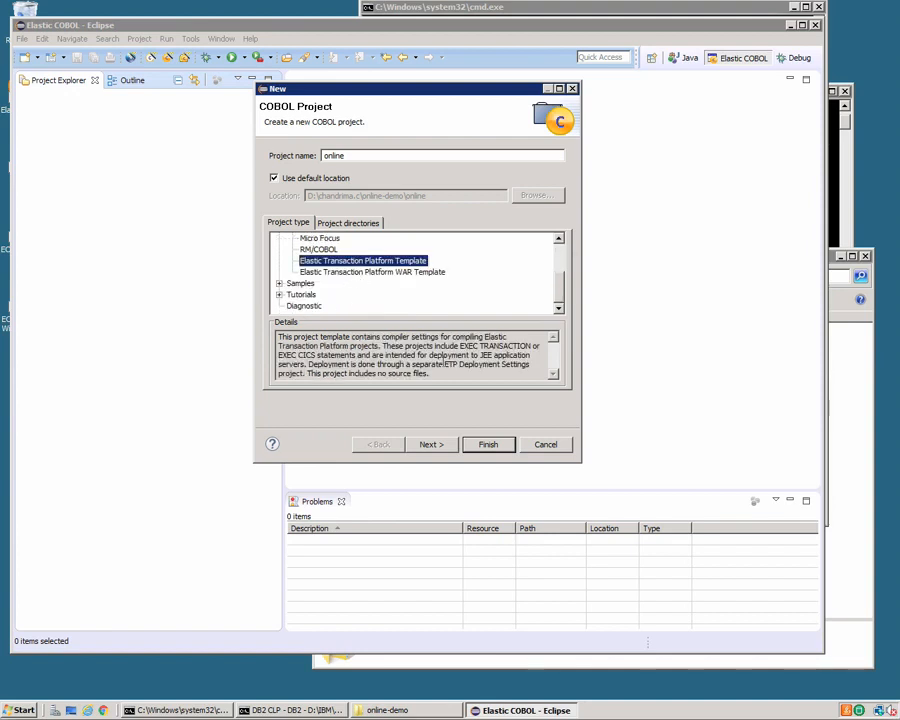
pyautogui.click(488, 444)
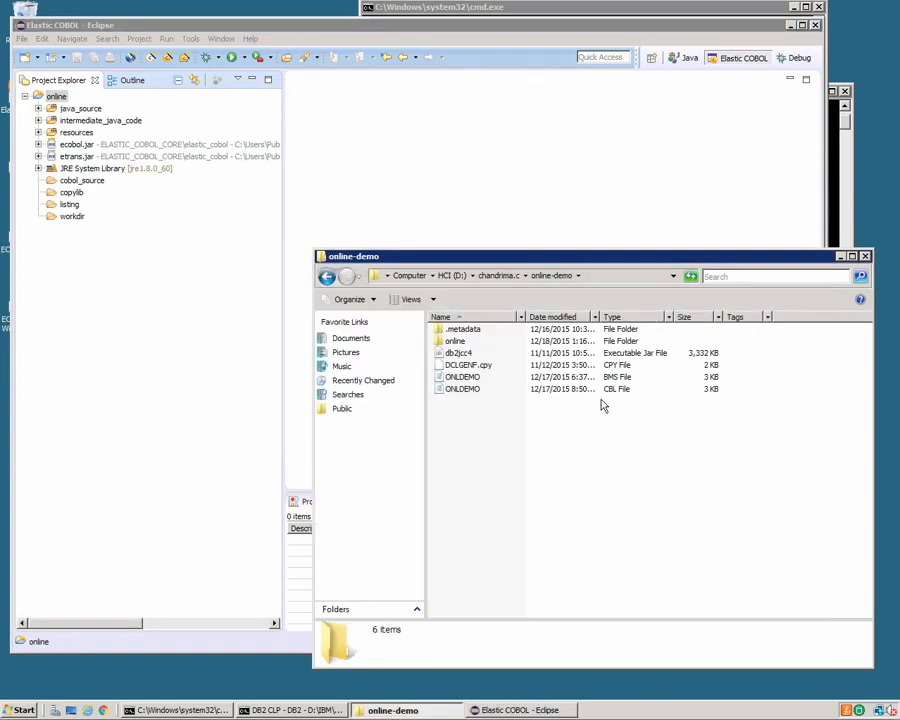
# - Review the ONLDEMO COBOL, BMS and copybook files in the online-demo folder
pyautogui.click(462, 388)
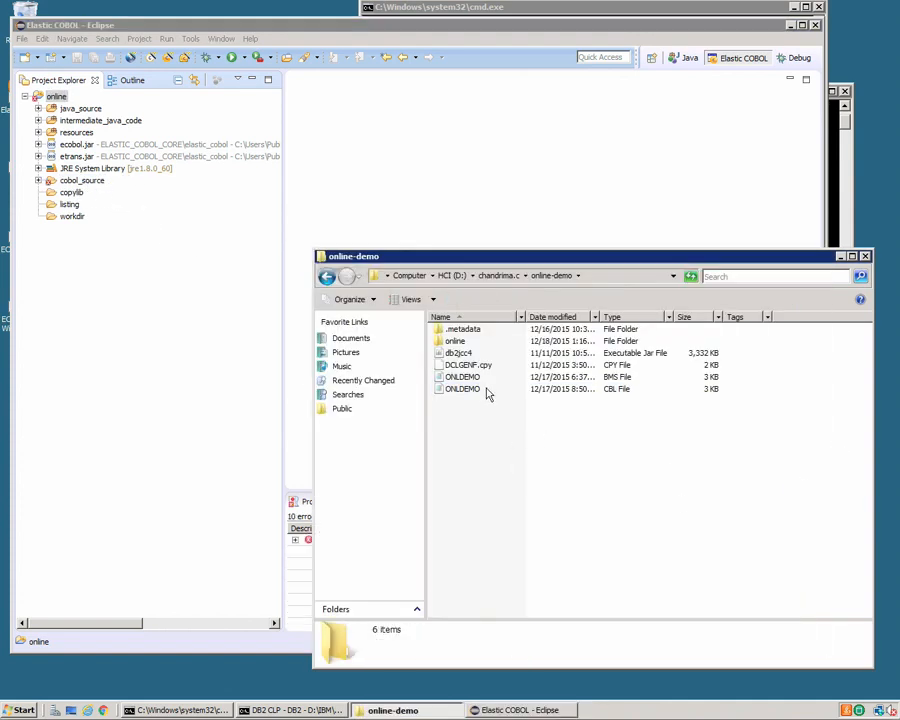
pyautogui.click(462, 377)
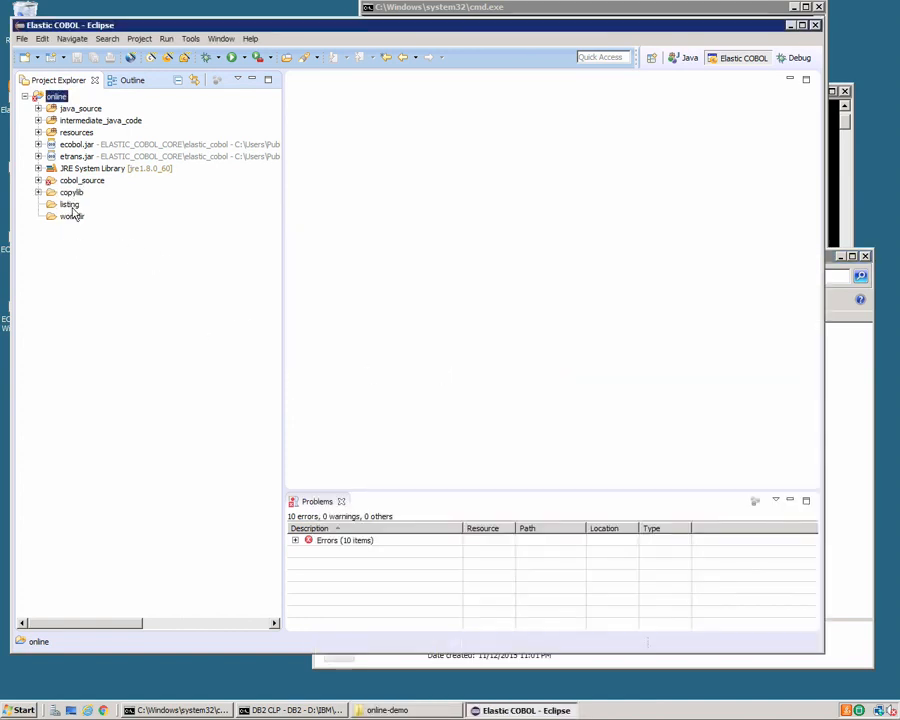
# - Open ONLDEMO.cbl, check the ONLDEMO.bms map and copybooks, then clean-rebuild the project
pyautogui.click(38, 180)
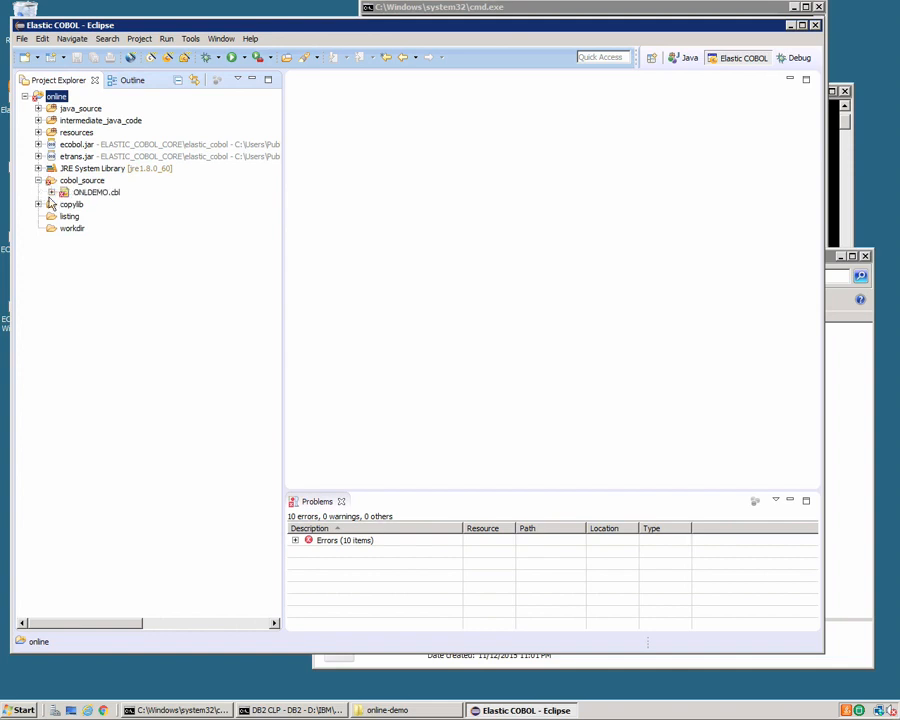
pyautogui.doubleClick(96, 192)
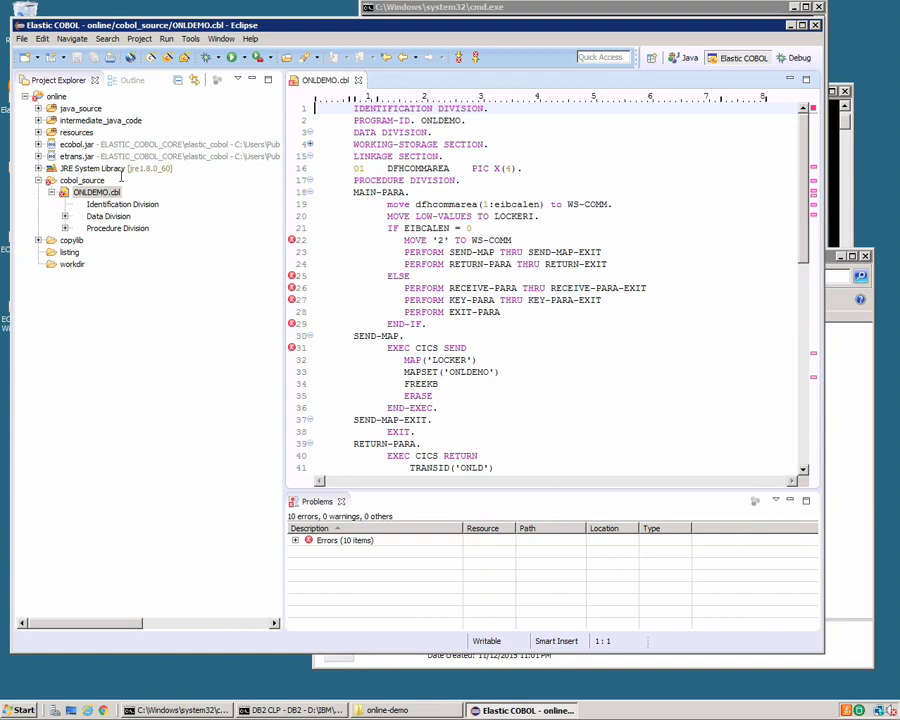
pyautogui.rightClick(85, 143)
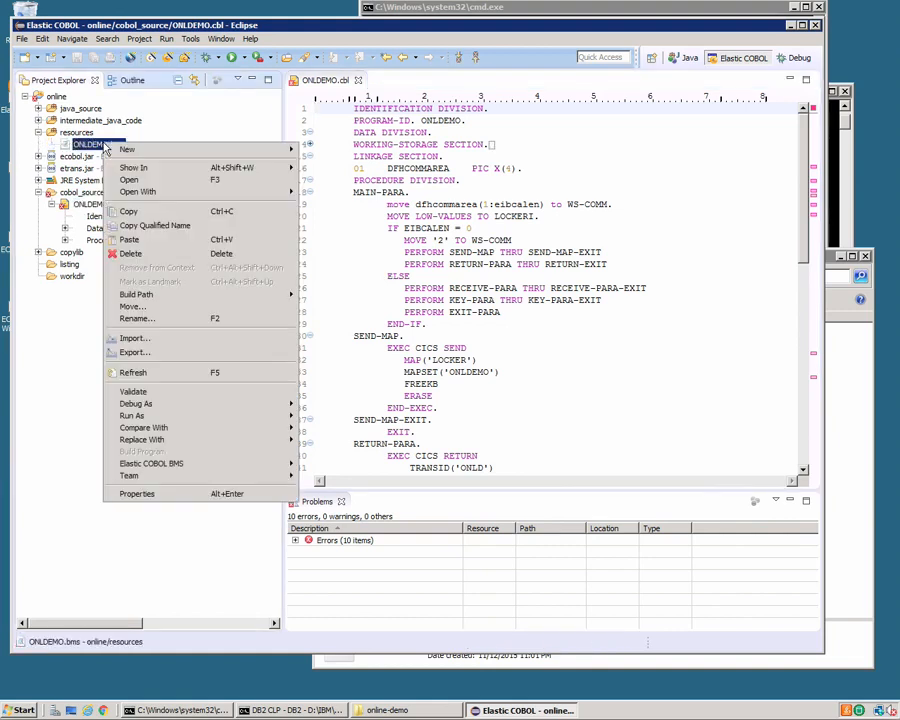
pyautogui.moveTo(150, 463)
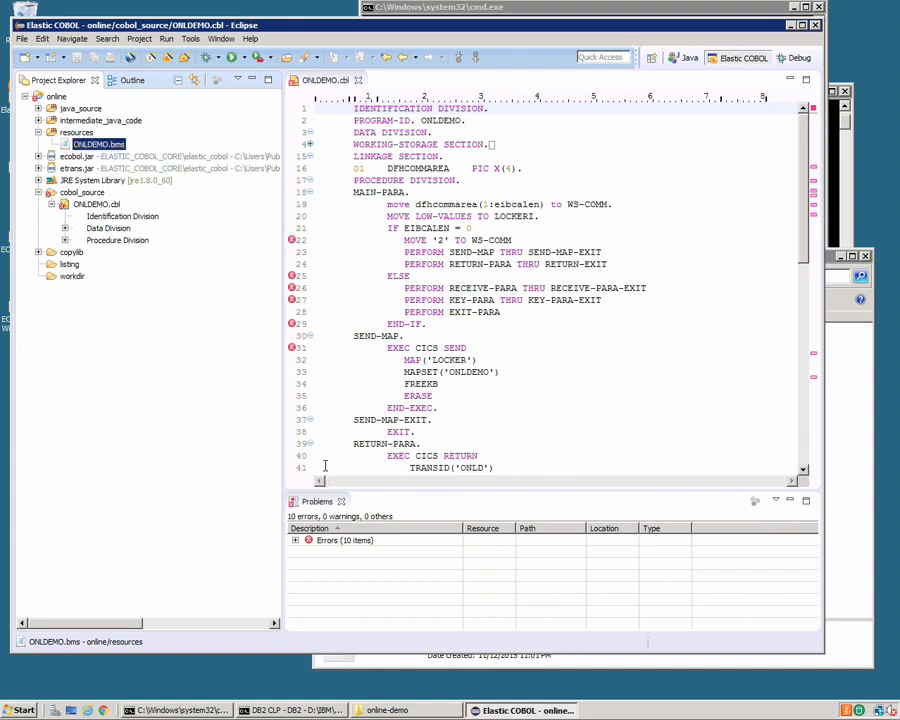
pyautogui.click(52, 252)
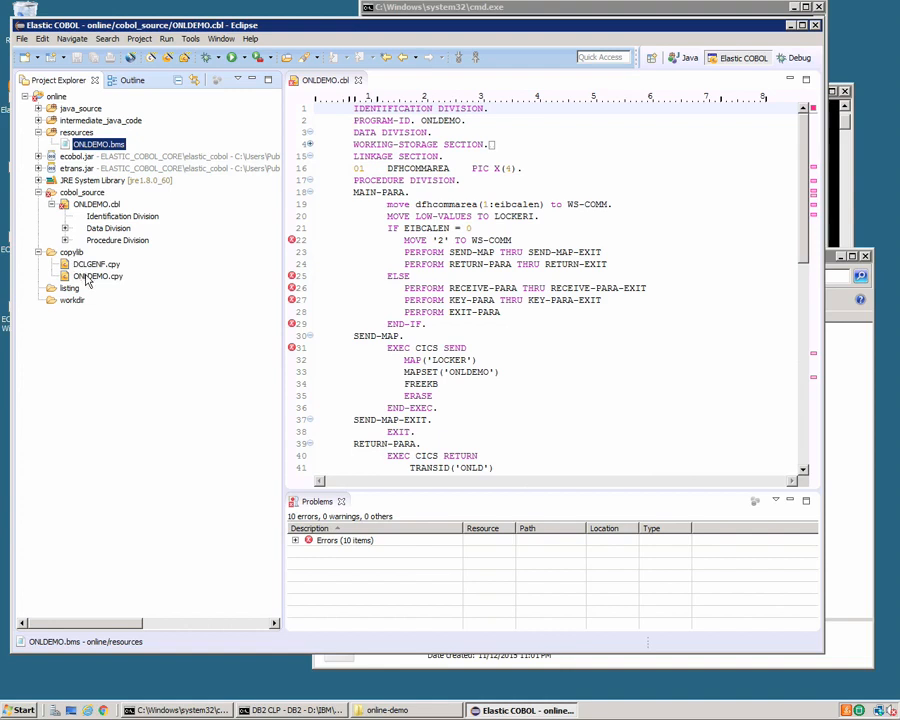
pyautogui.moveTo(122, 128)
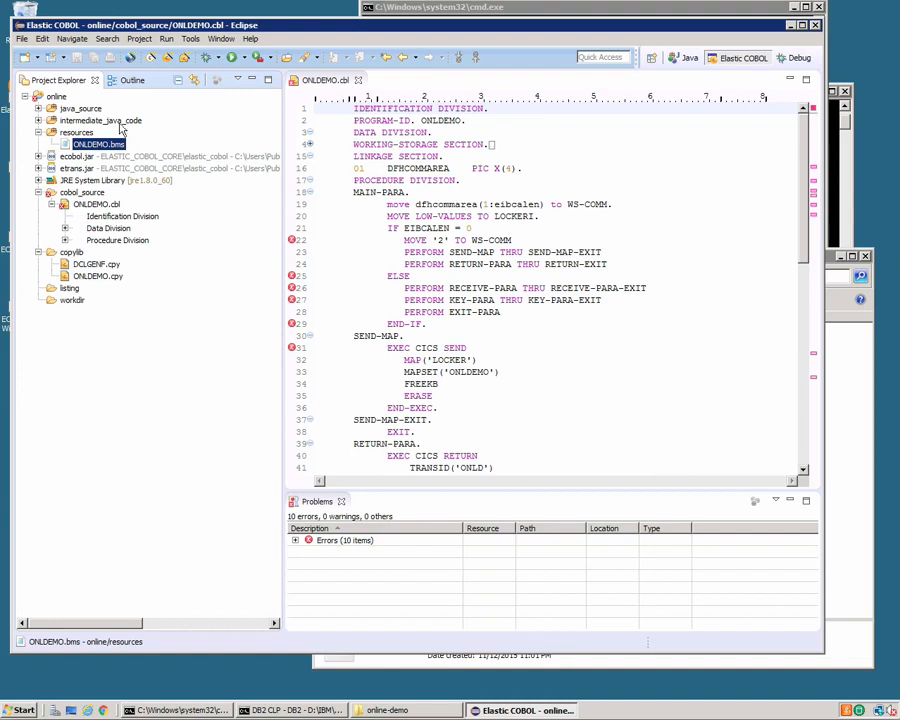
pyautogui.click(139, 38)
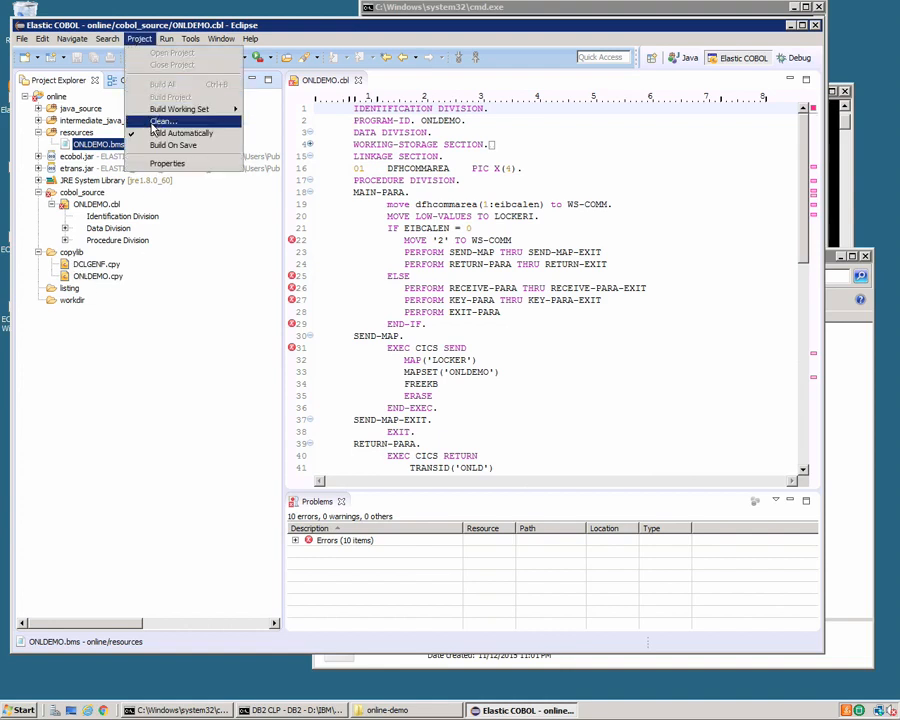
pyautogui.click(163, 121)
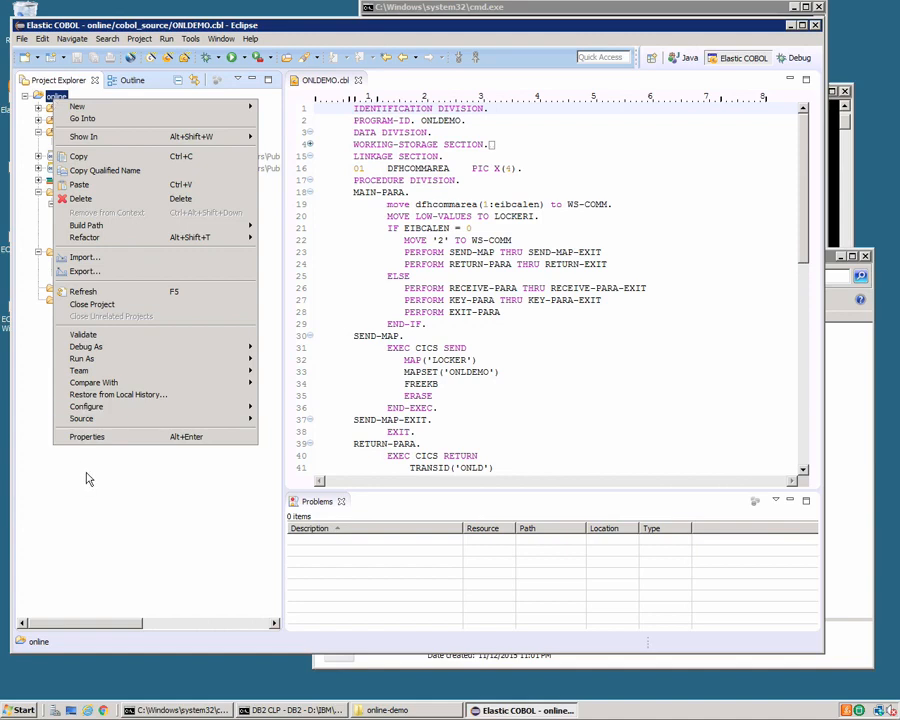
# - Create ecobol.dir in resources holding compiler constants and DB2 SQL directives
pyautogui.rightClick(75, 131)
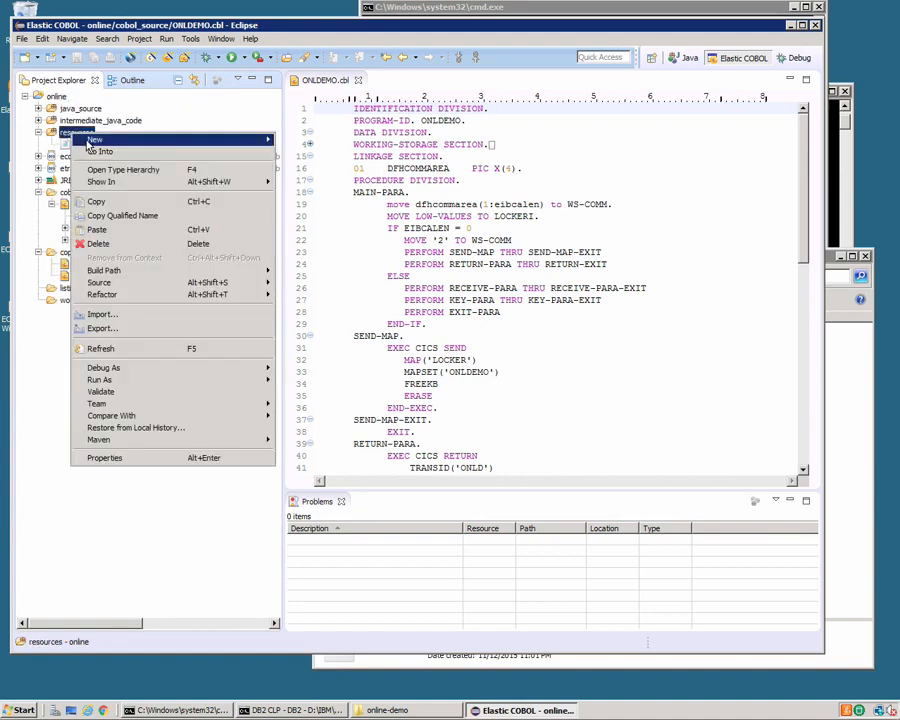
pyautogui.moveTo(95, 139)
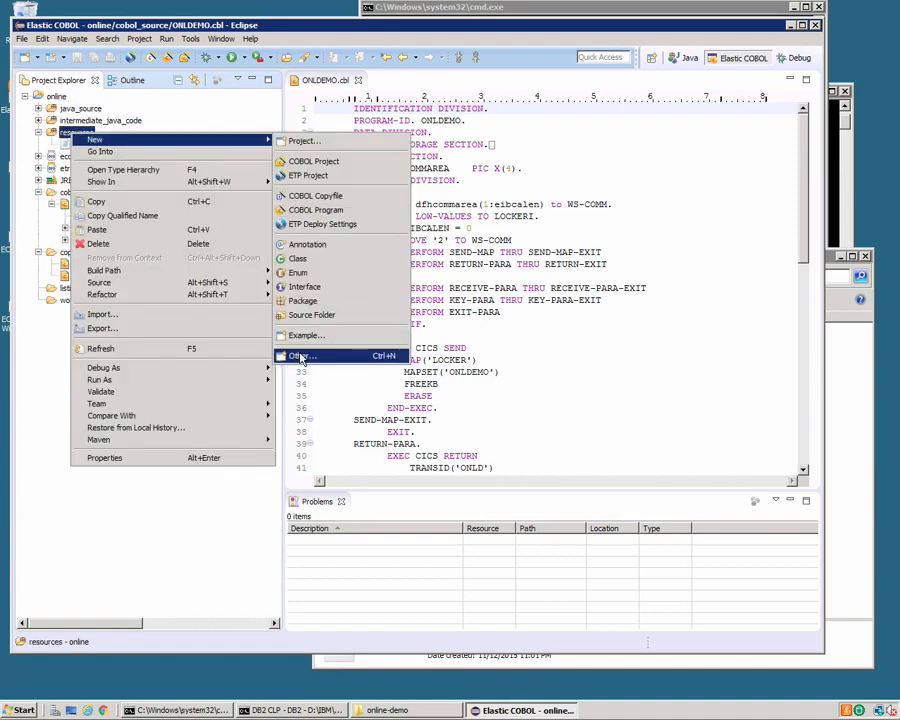
pyautogui.click(301, 355)
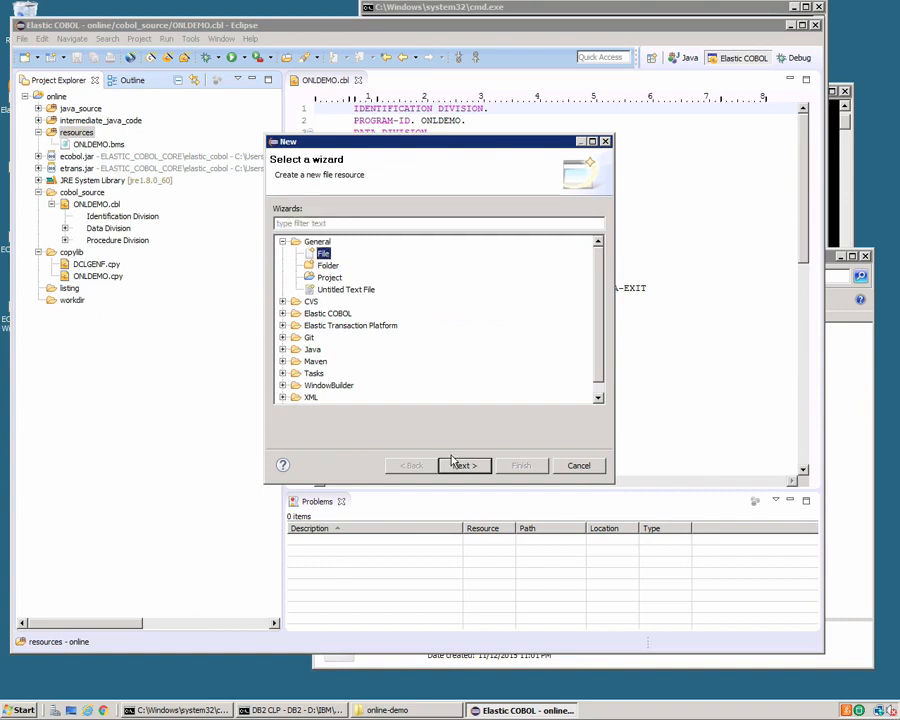
pyautogui.click(463, 465)
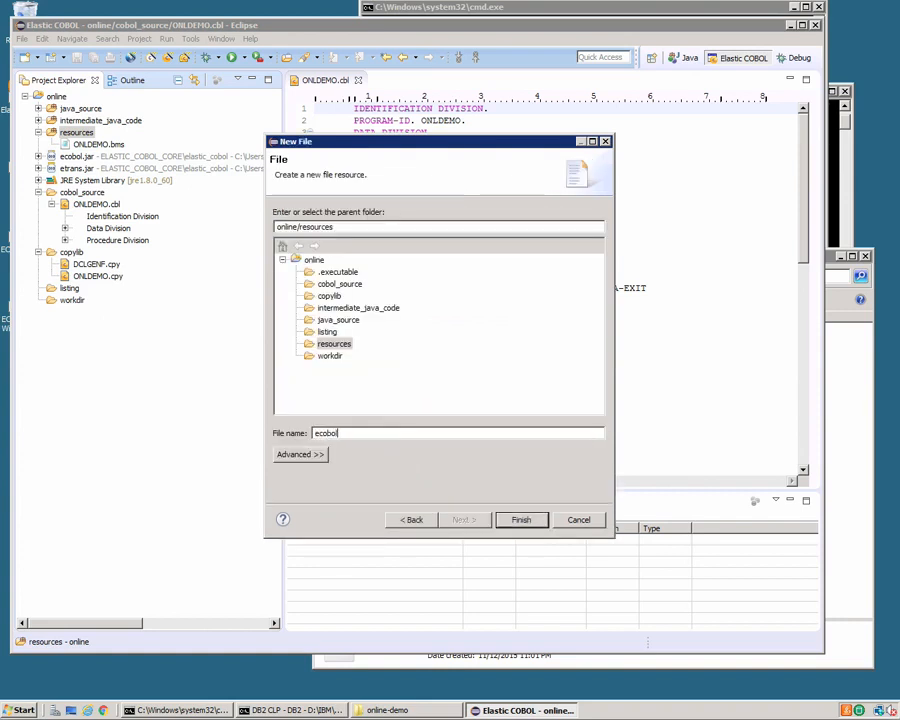
pyautogui.click(520, 519)
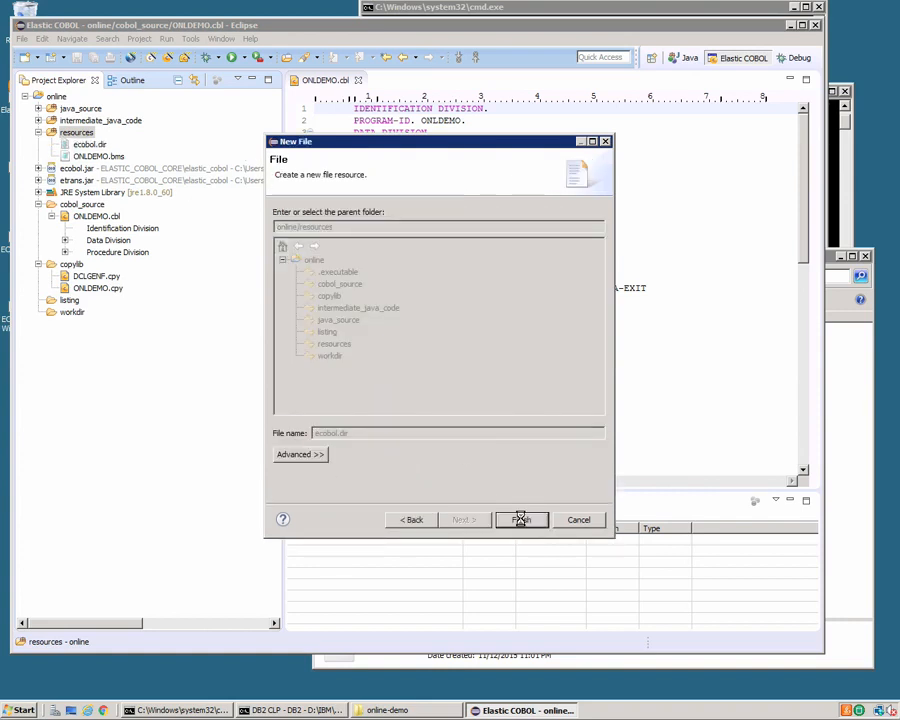
pyautogui.click(520, 519)
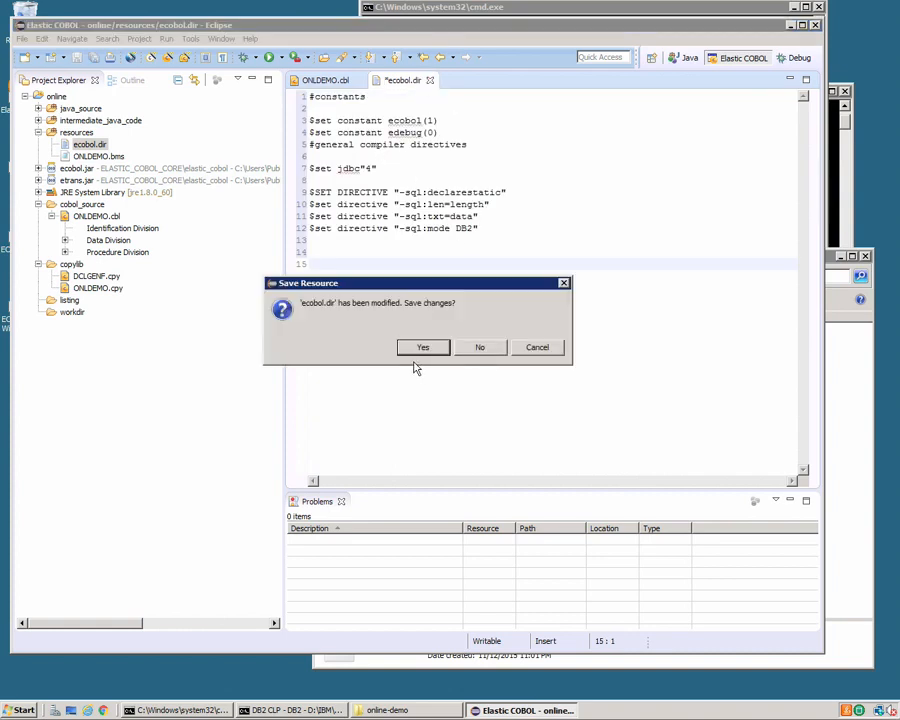
# - Save ecobol.dir and view the generated onldemo.java in intermediate_java_code
pyautogui.click(422, 347)
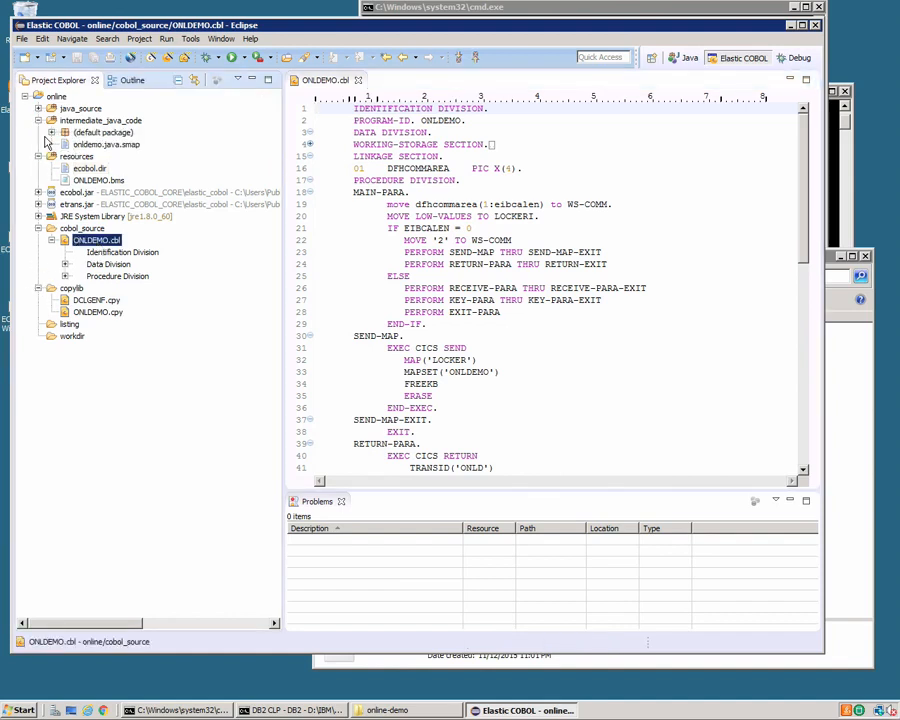
pyautogui.click(110, 144)
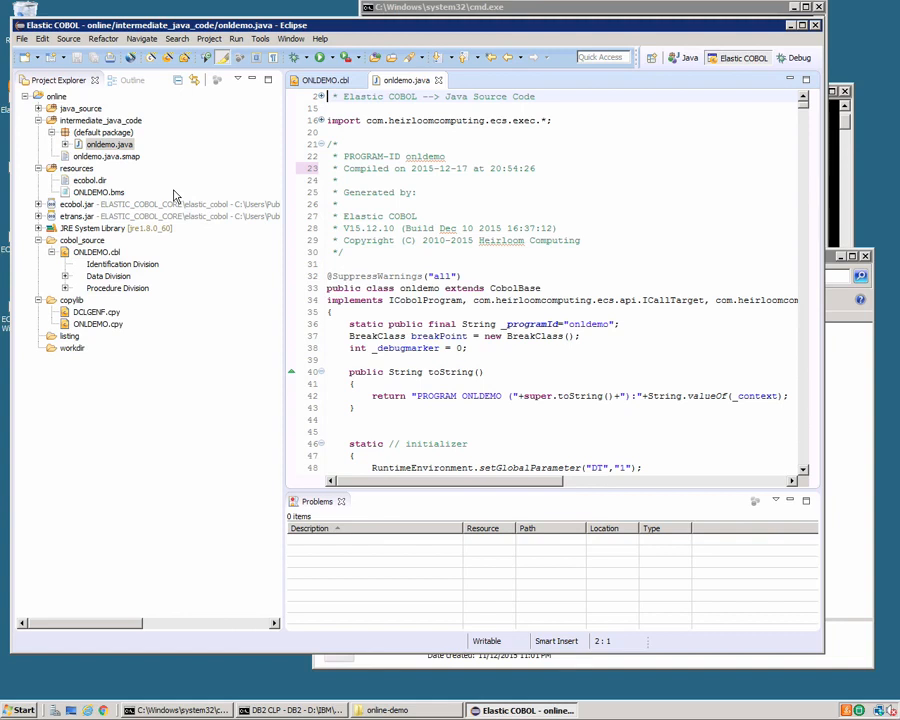
pyautogui.moveTo(175, 196)
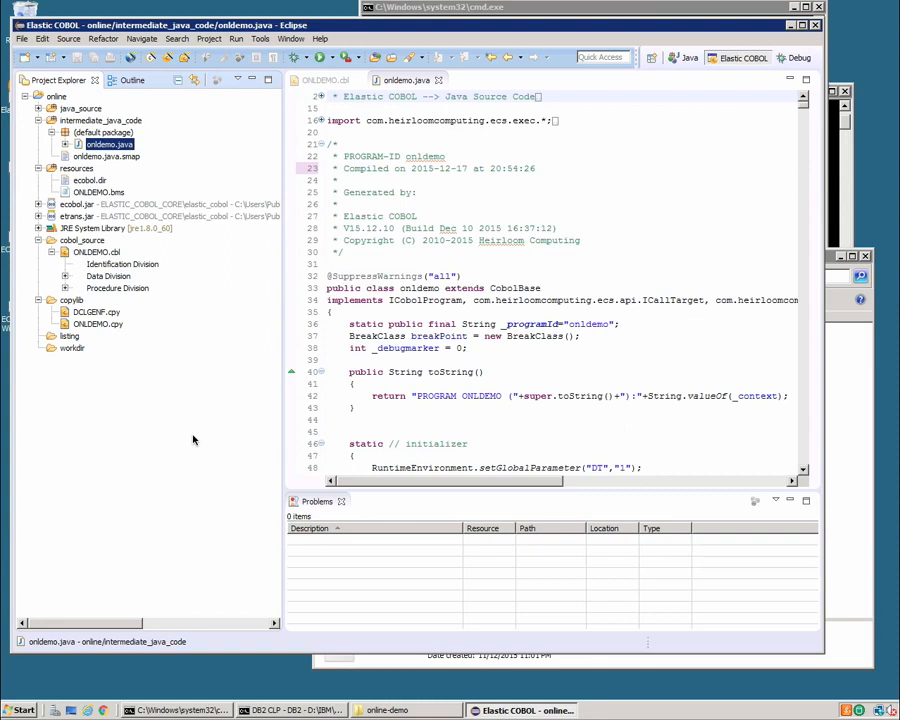
# - Create a new ETP project named 'deploy'
pyautogui.rightClick(108, 144)
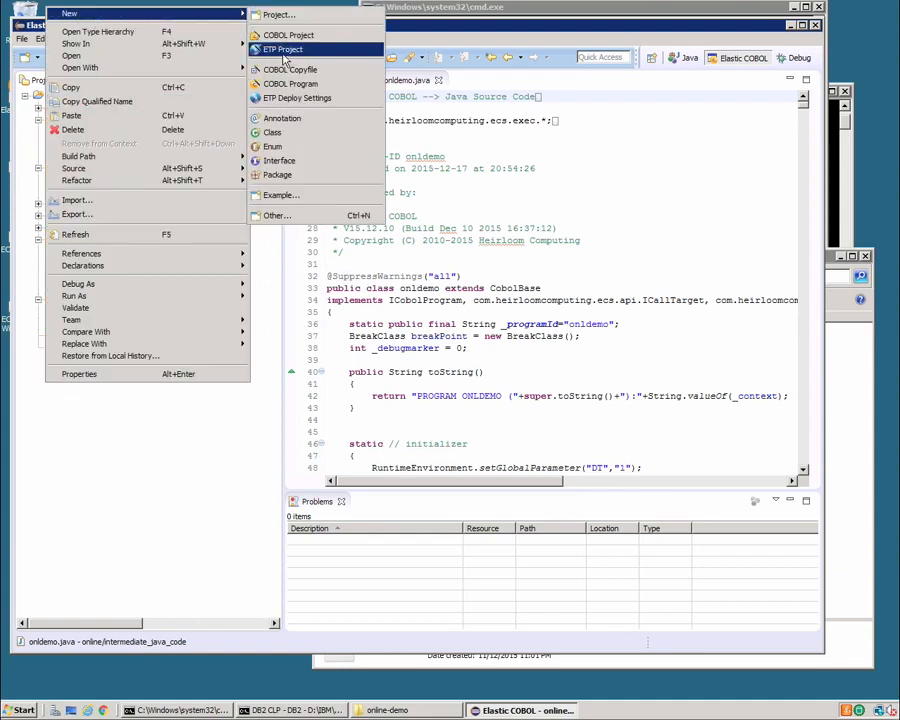
pyautogui.click(283, 49)
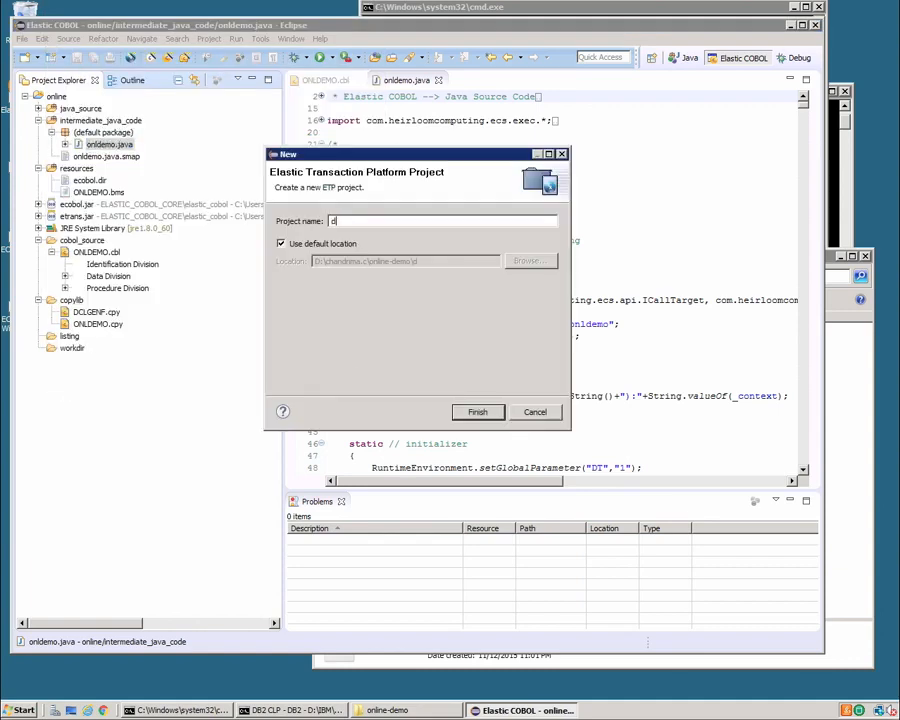
pyautogui.write('eploy')
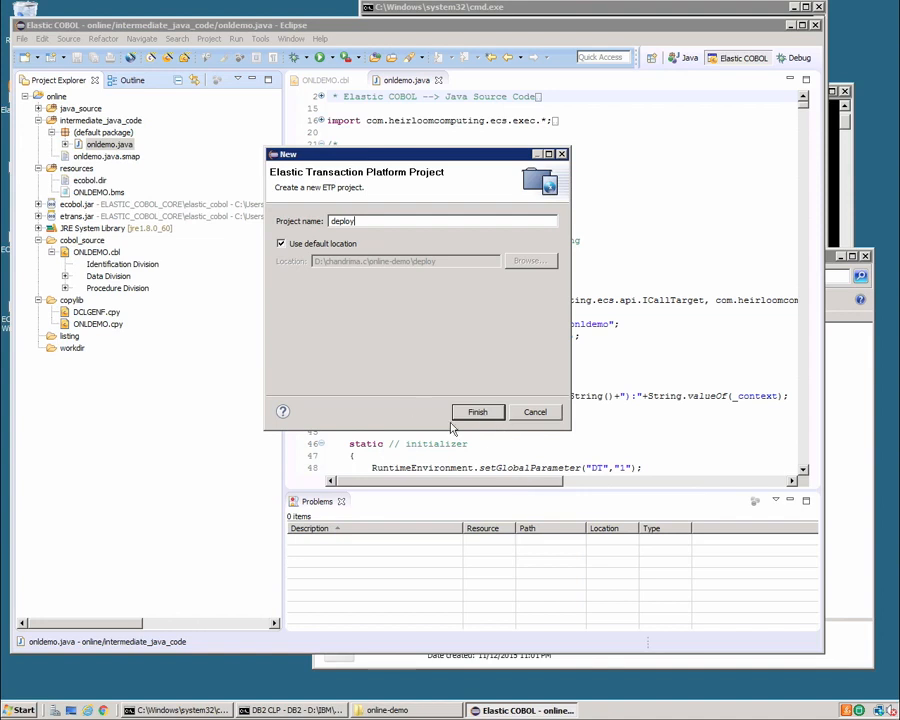
pyautogui.click(477, 412)
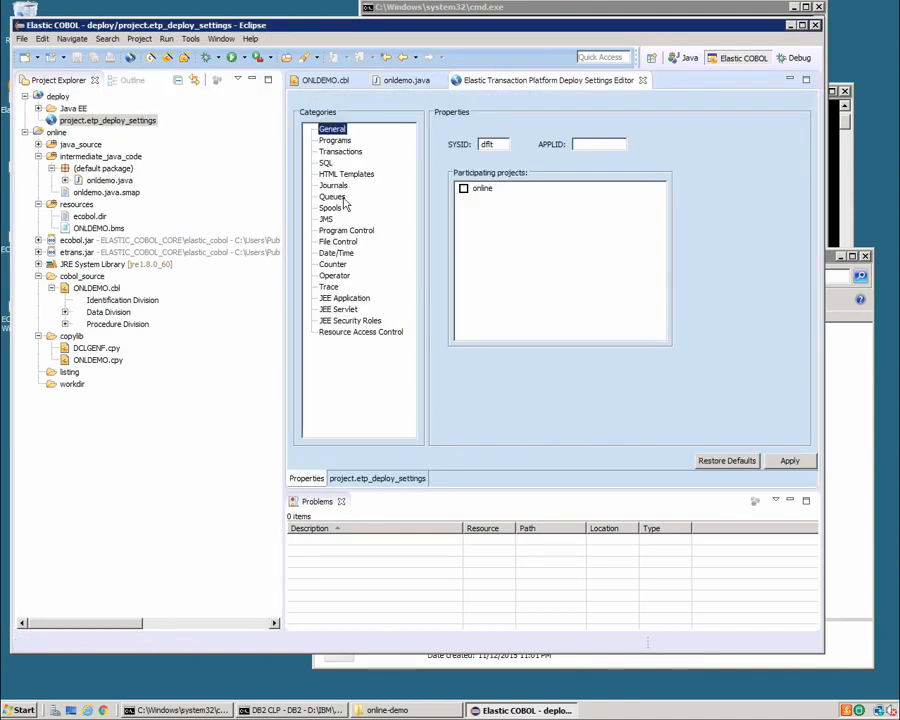
pyautogui.moveTo(333, 208)
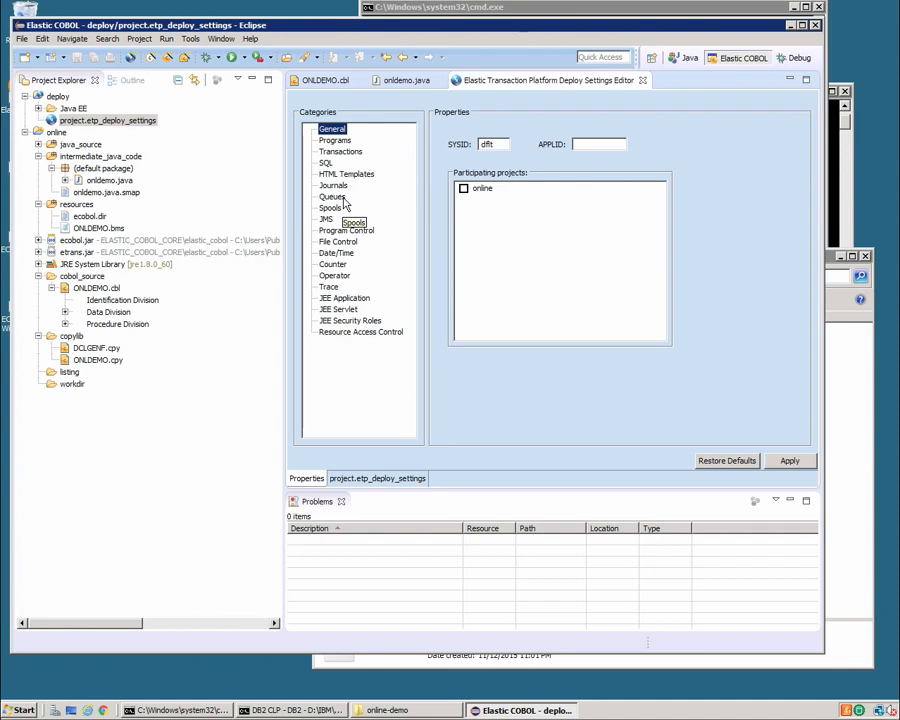
pyautogui.moveTo(388, 157)
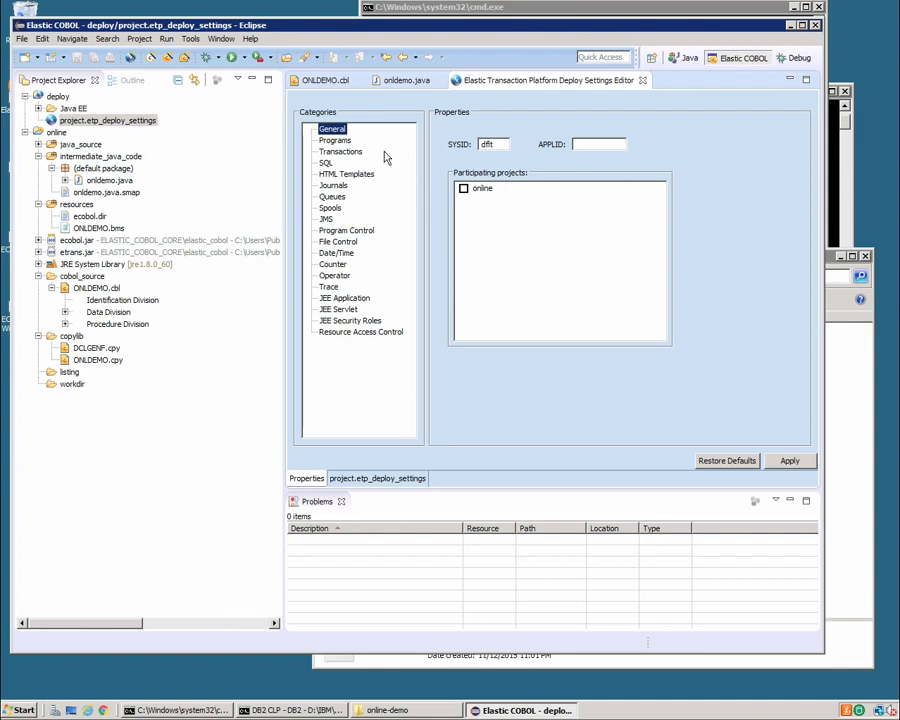
# - Set SYSID to ONL and APPLID to CICSDEMO, include the online project, and apply
pyautogui.tripleClick(492, 144)
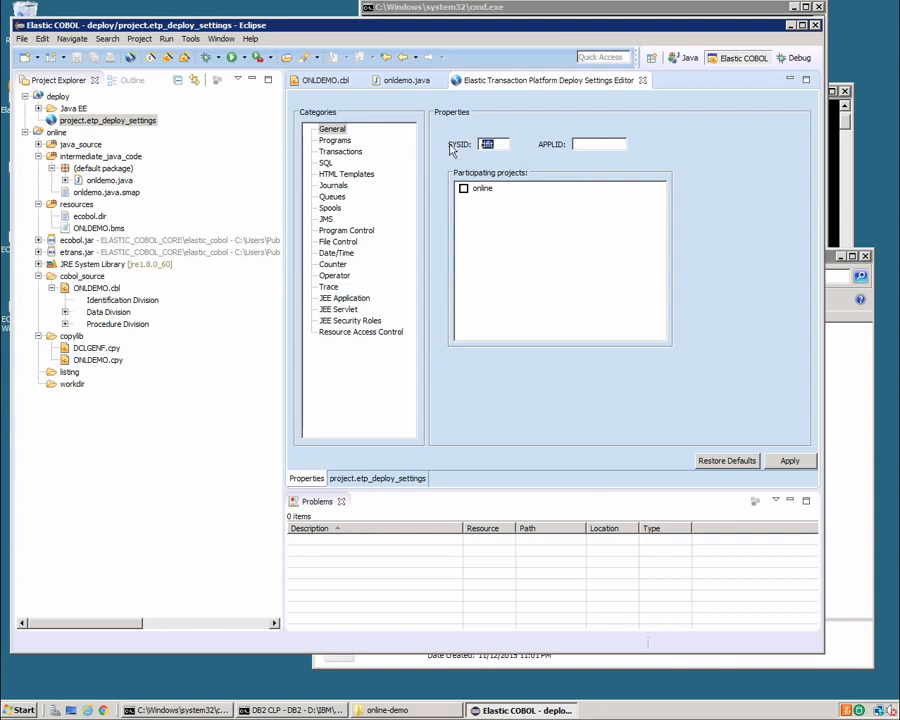
pyautogui.click(595, 144)
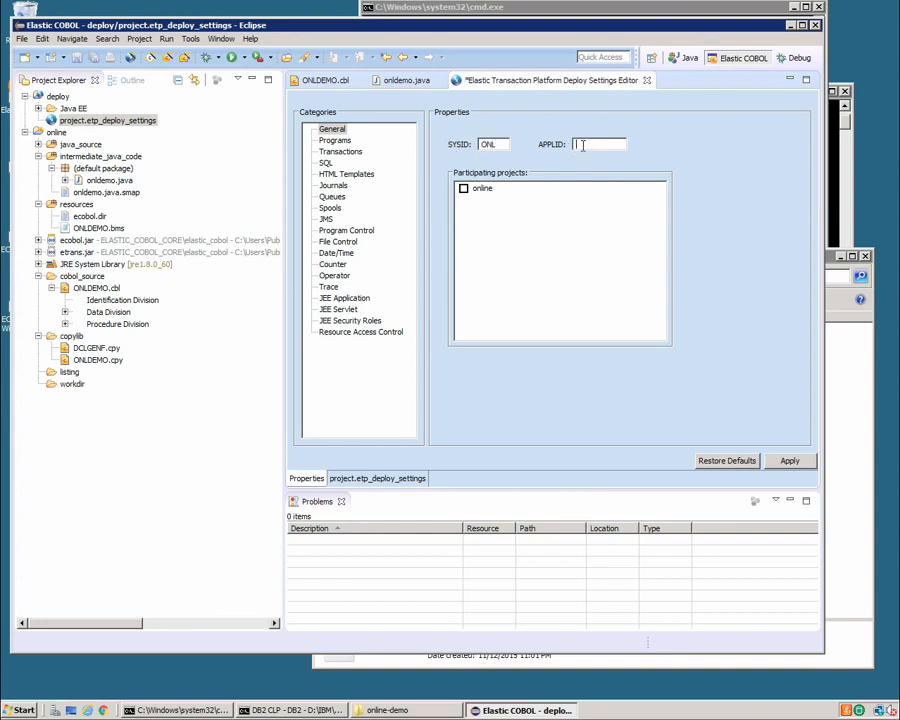
pyautogui.write('CICSDEMO')
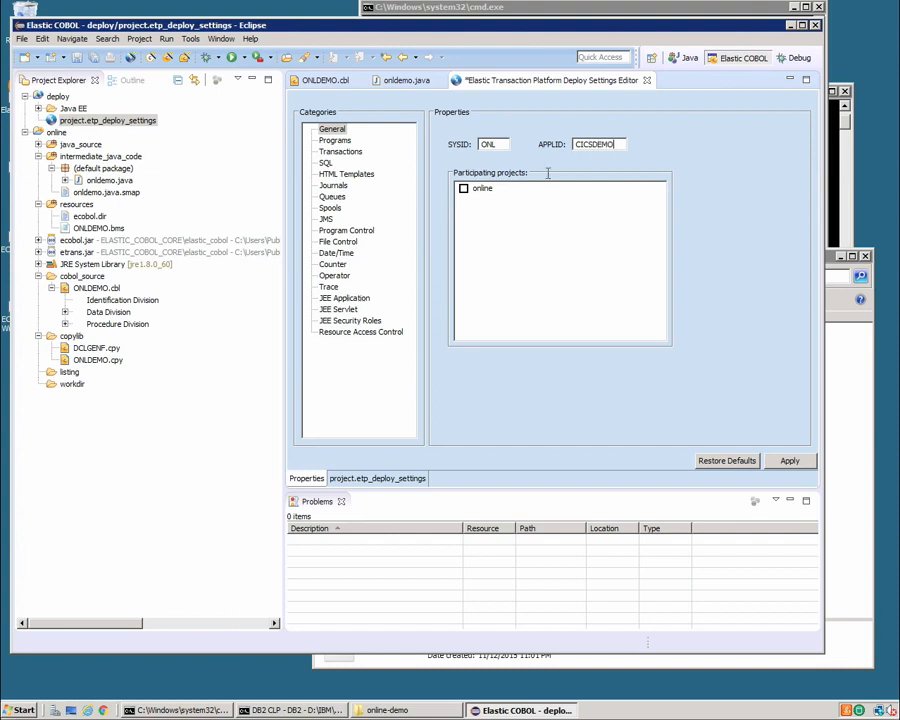
pyautogui.click(463, 188)
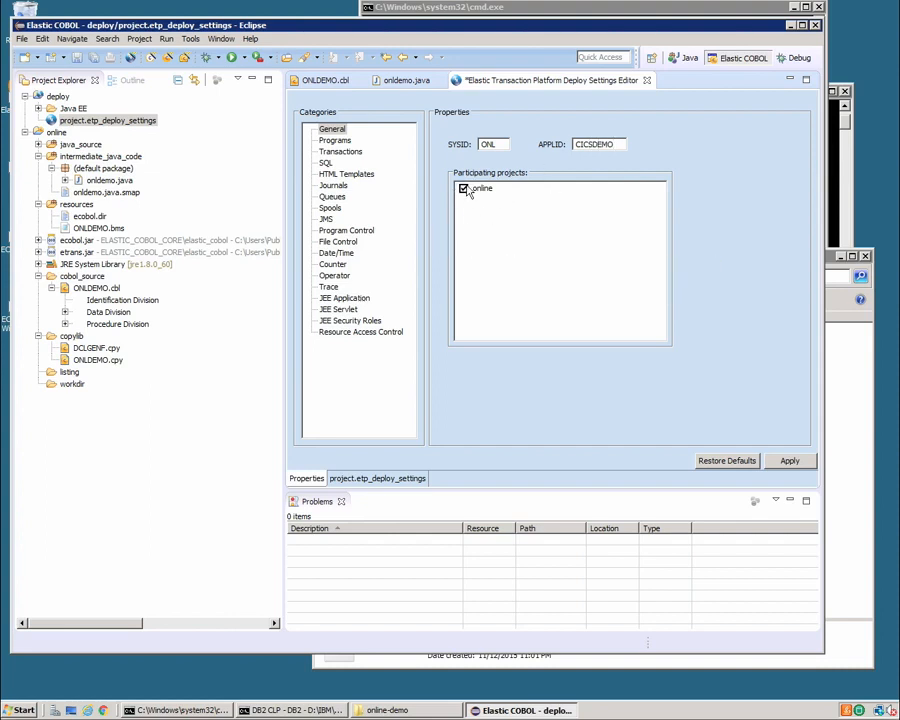
pyautogui.click(464, 188)
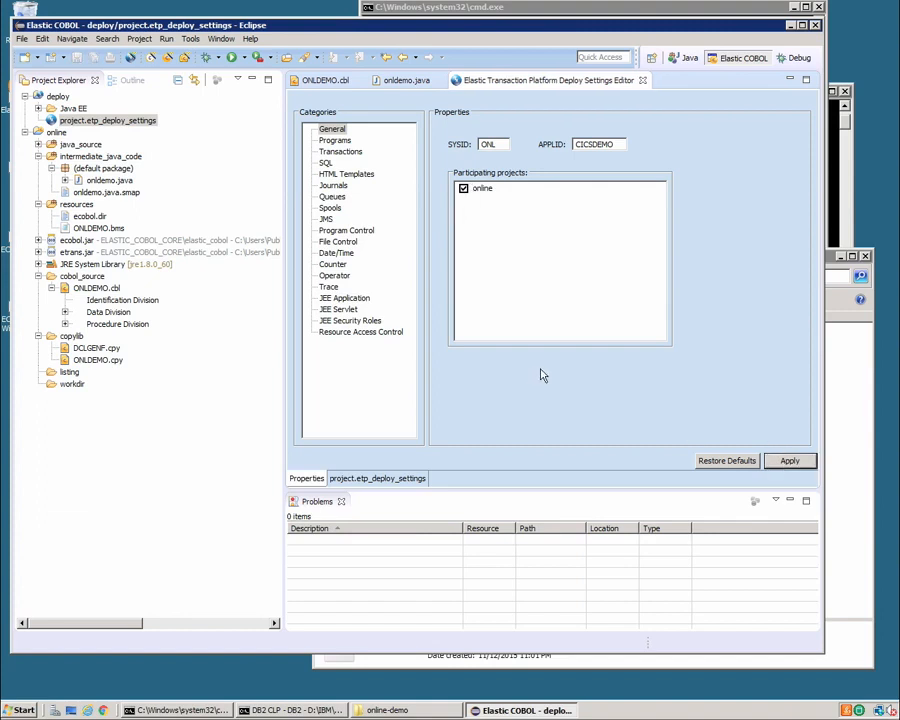
pyautogui.click(341, 151)
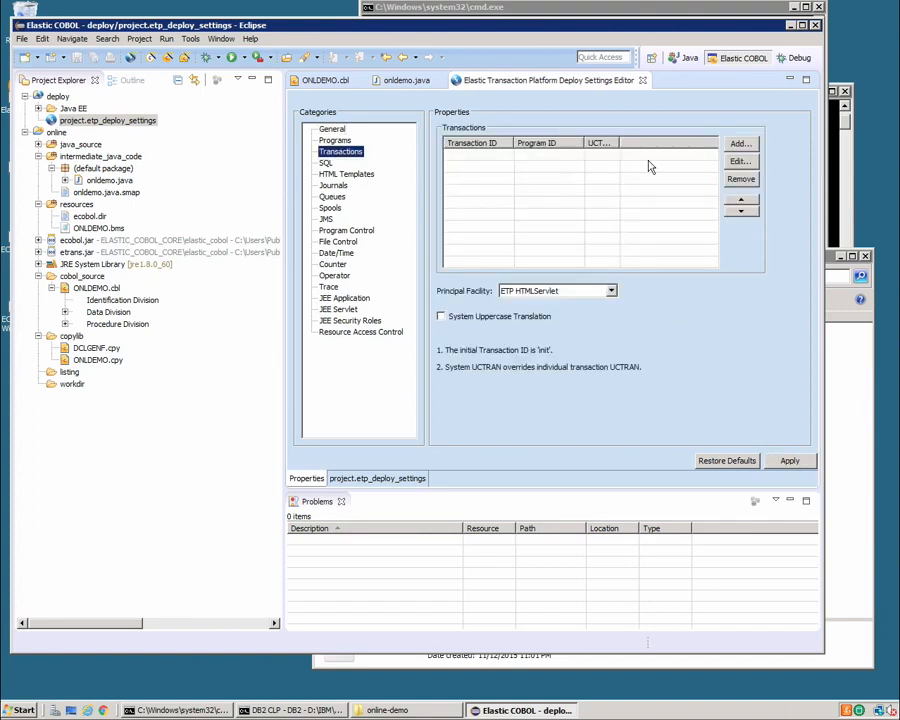
# - Add two transactions, init and onld, both running program onldemo
pyautogui.click(741, 143)
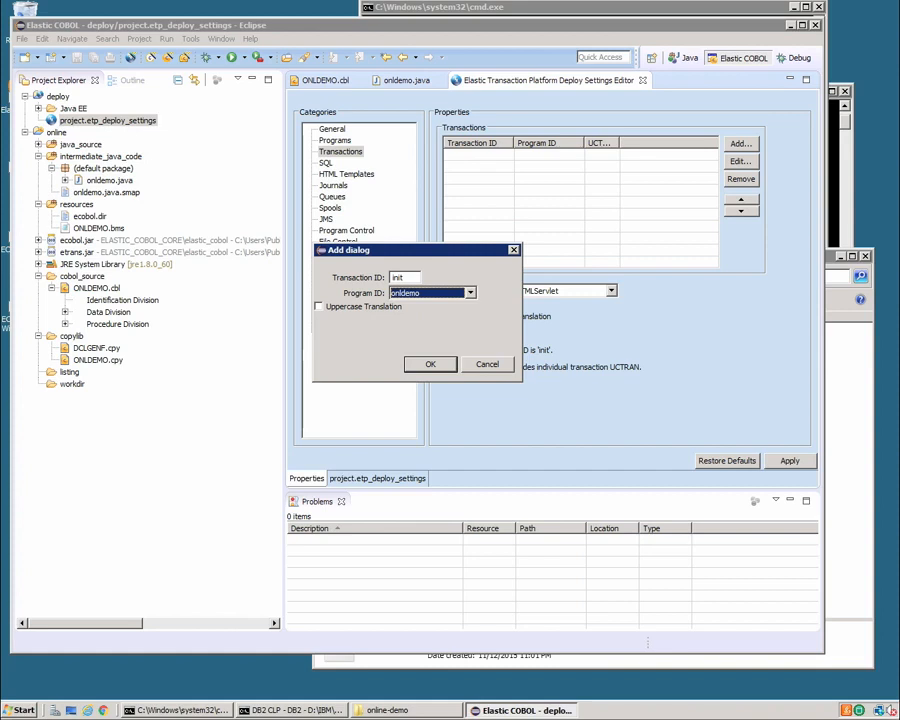
pyautogui.click(430, 363)
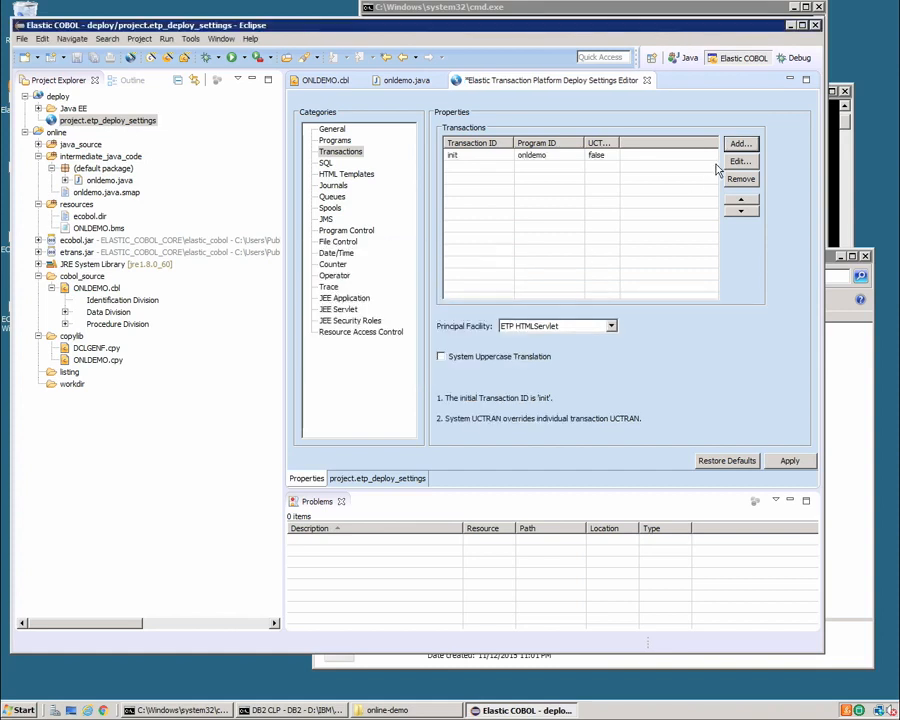
pyautogui.click(740, 143)
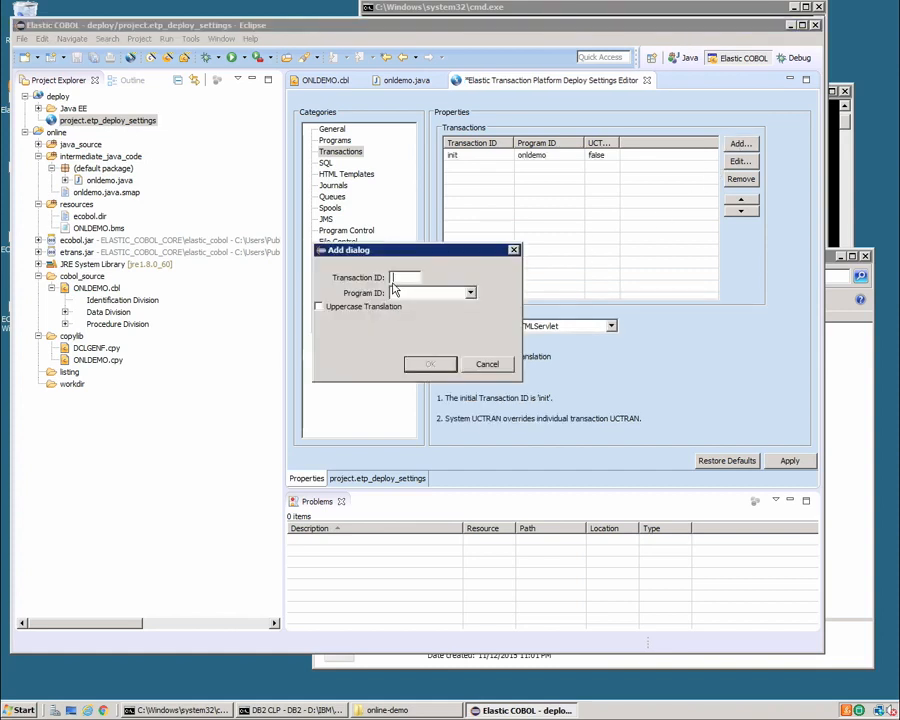
pyautogui.write('onld')
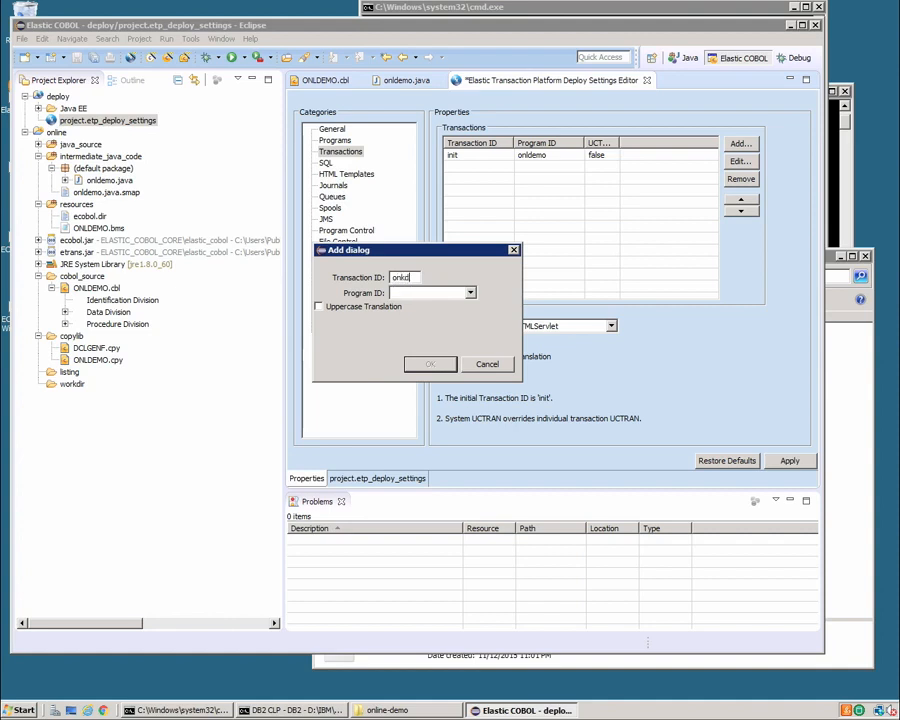
pyautogui.click(469, 292)
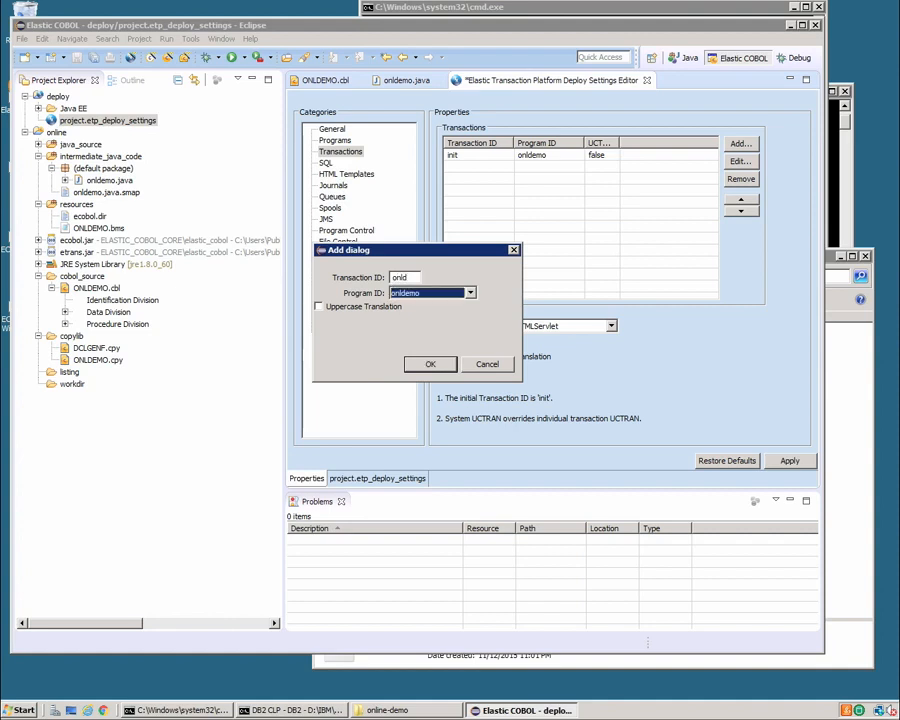
pyautogui.click(468, 292)
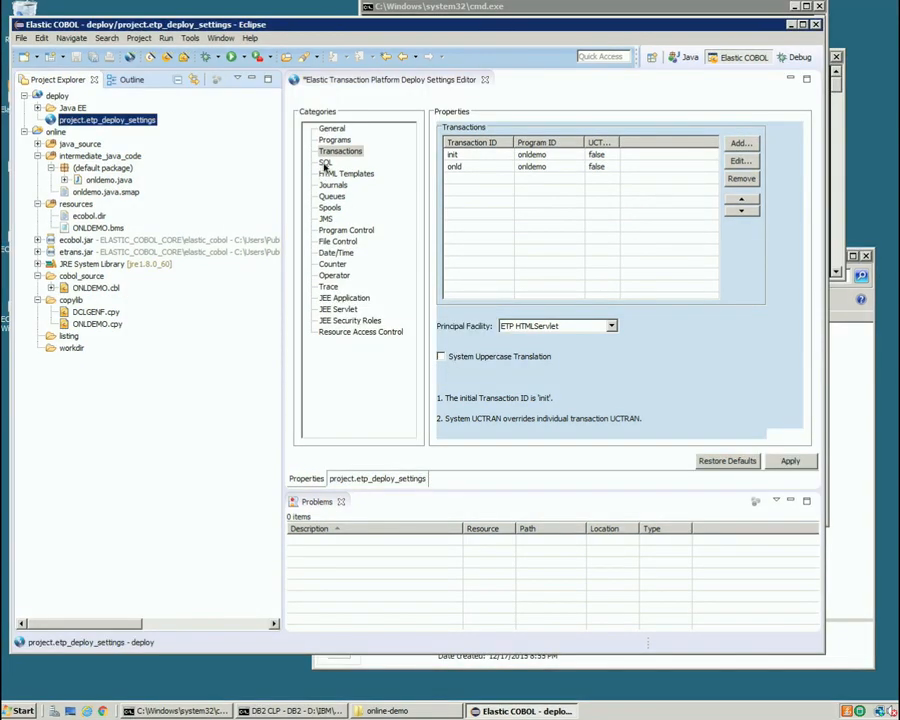
# - Show the empty SQL connection list in the deploy settings
pyautogui.click(325, 162)
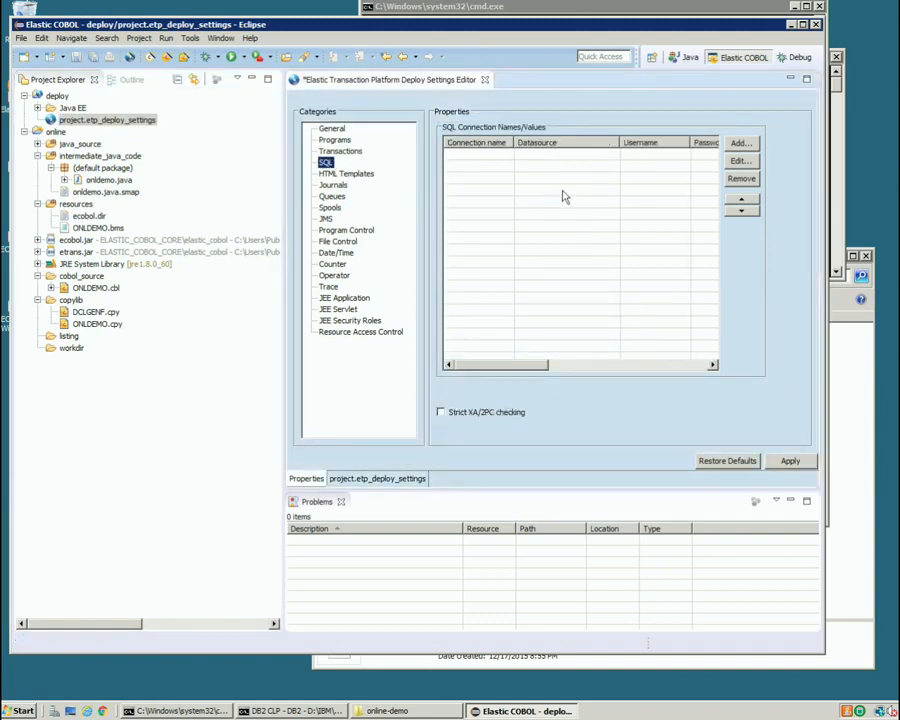
pyautogui.moveTo(563, 196)
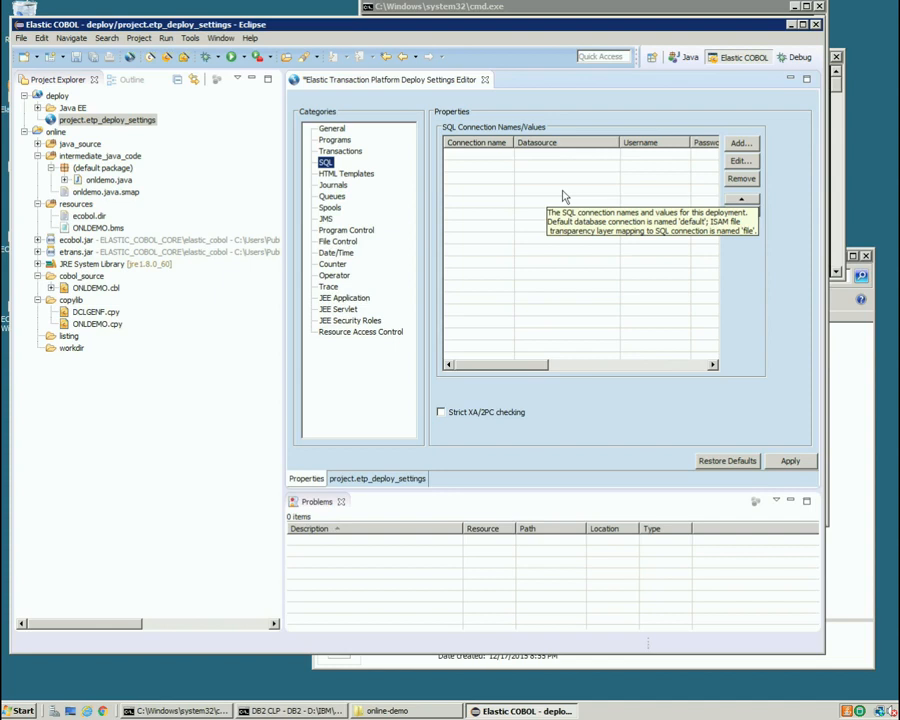
pyautogui.moveTo(510, 195)
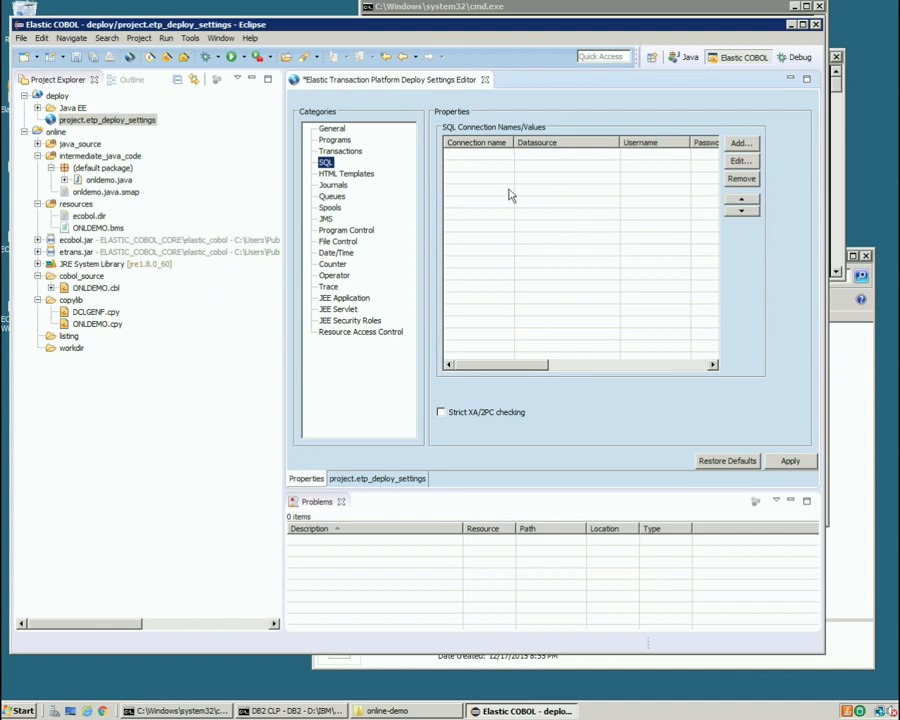
pyautogui.moveTo(748, 143)
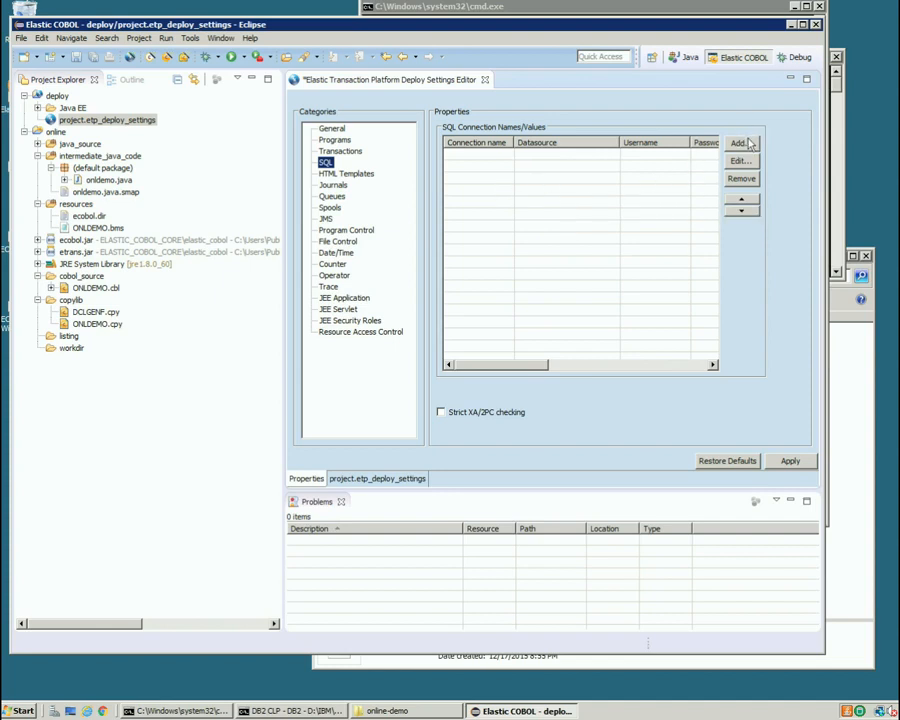
# - Add a default connection to db2://localhost:50000/SAMPLE with driver com.ibm.db2.jcc.DB2Driver
pyautogui.click(740, 142)
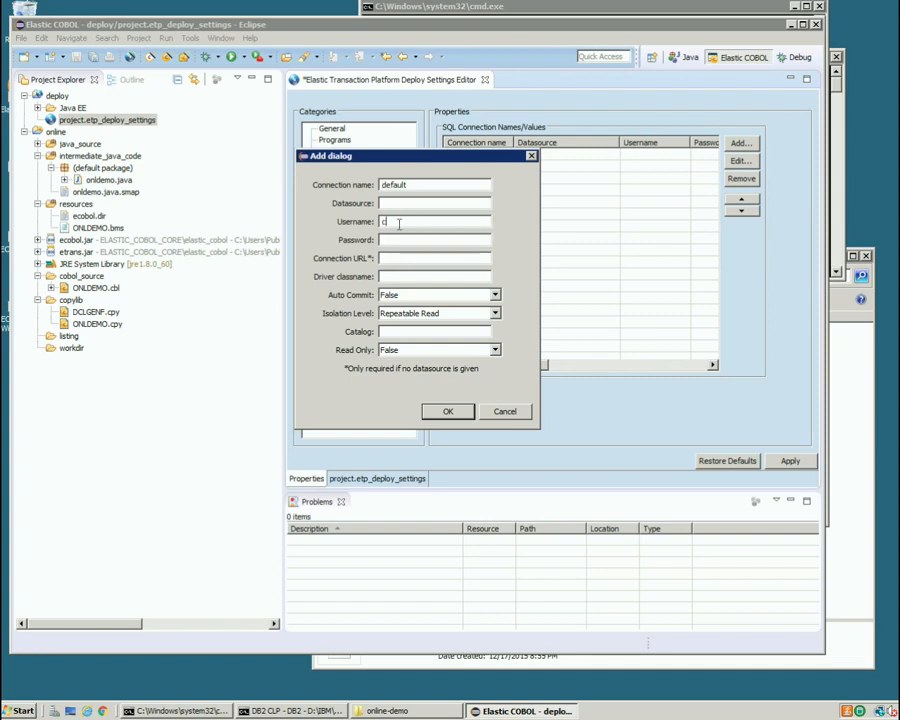
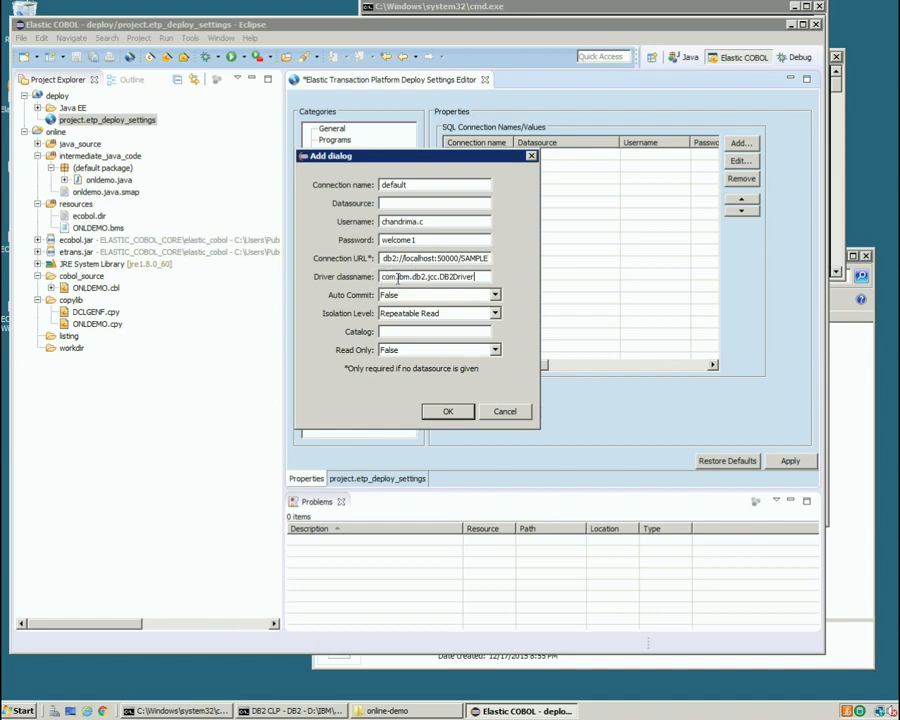
pyautogui.click(447, 411)
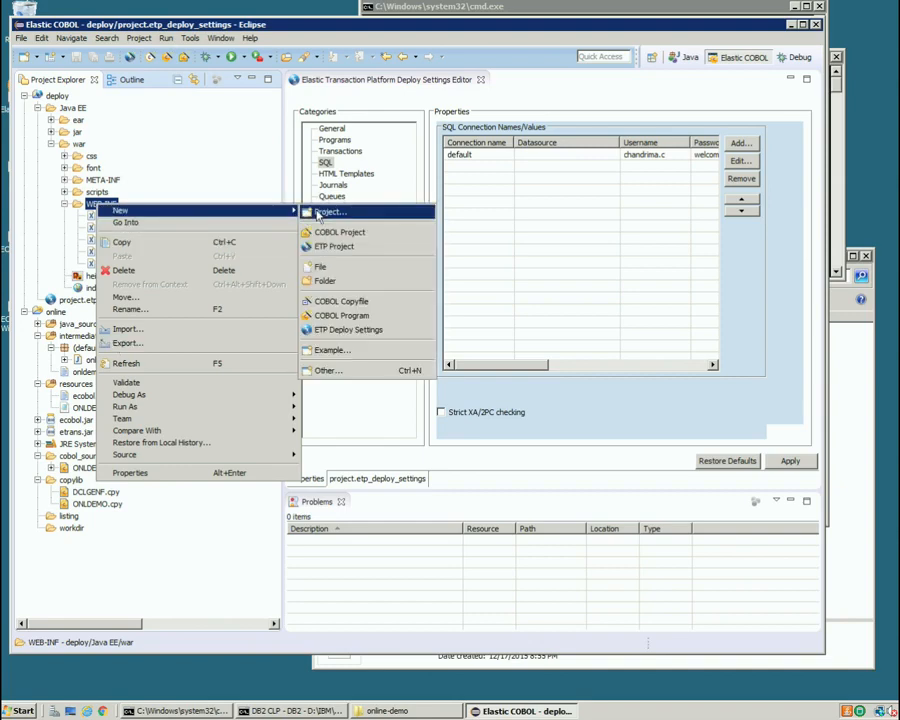
pyautogui.moveTo(325, 281)
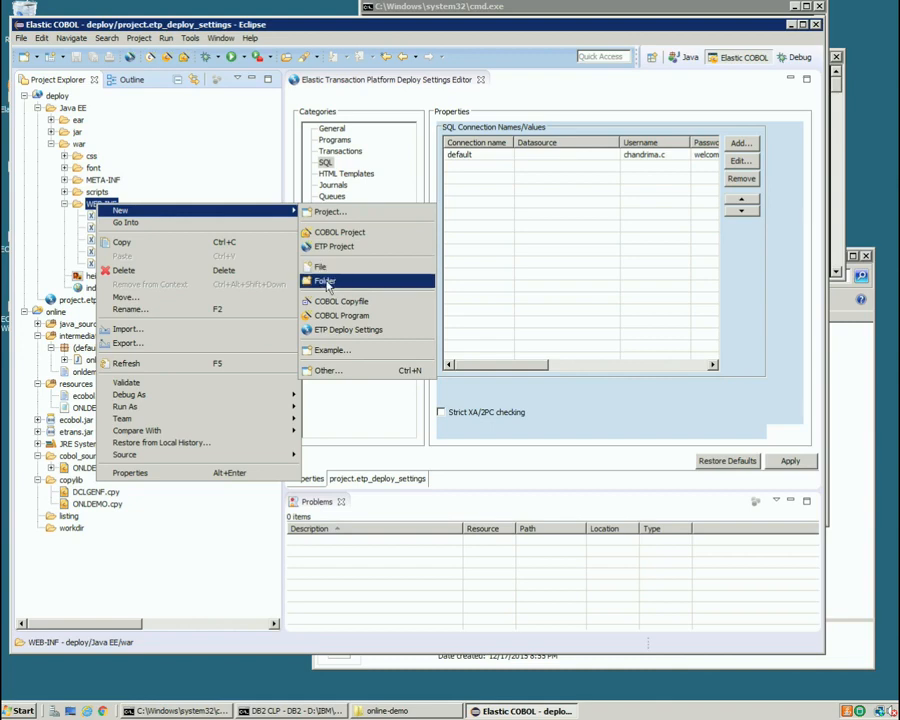
# - Create a lib folder inside the deploy project's WEB-INF
pyautogui.click(324, 281)
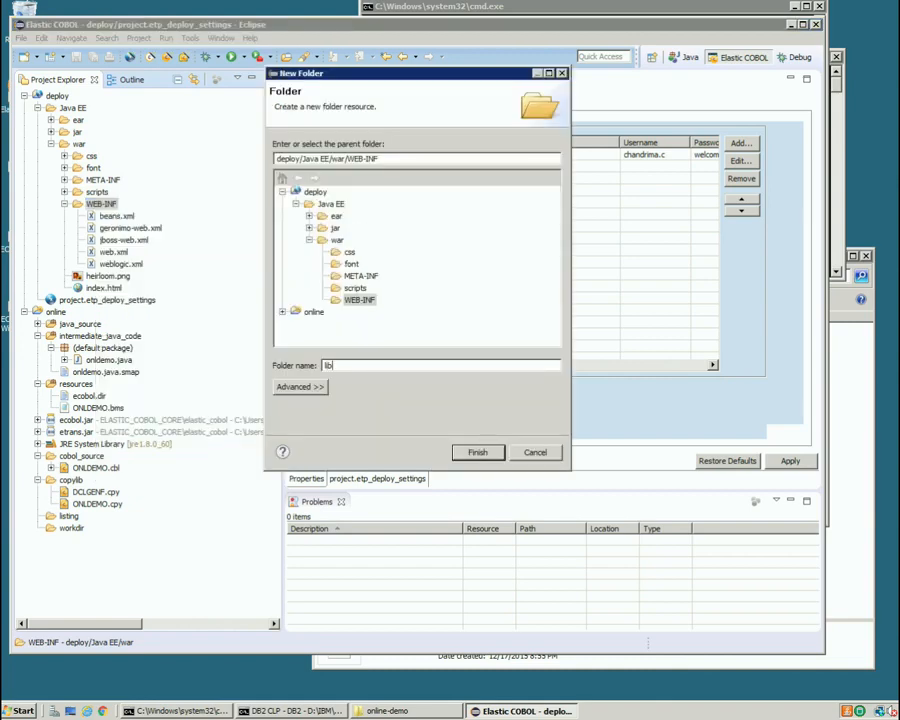
pyautogui.click(477, 452)
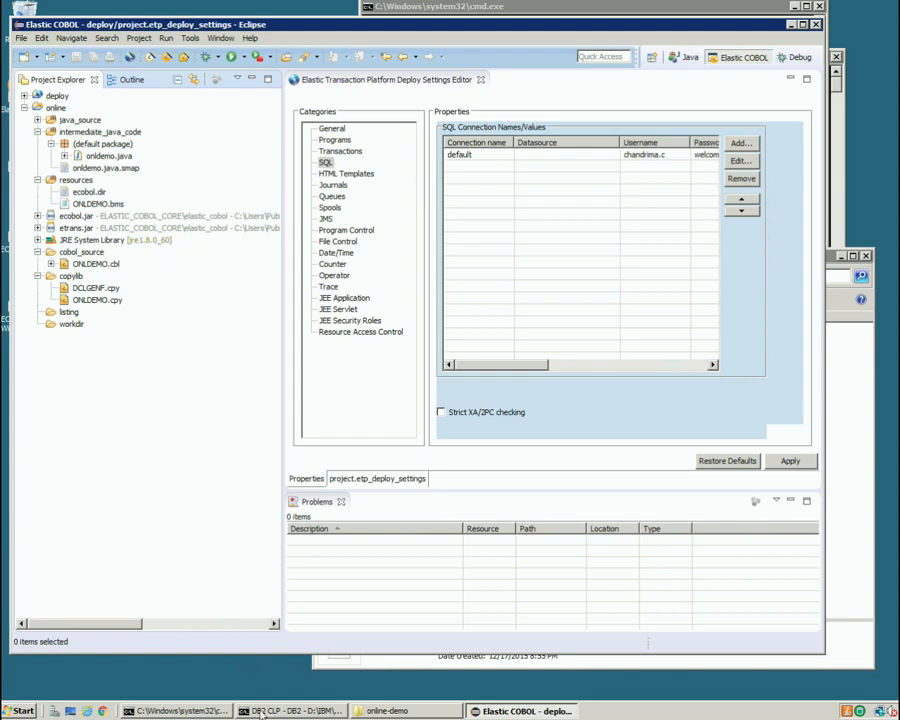
# - In the DB2 command window, connected to SAMPLE, enter a select query
pyautogui.click(290, 710)
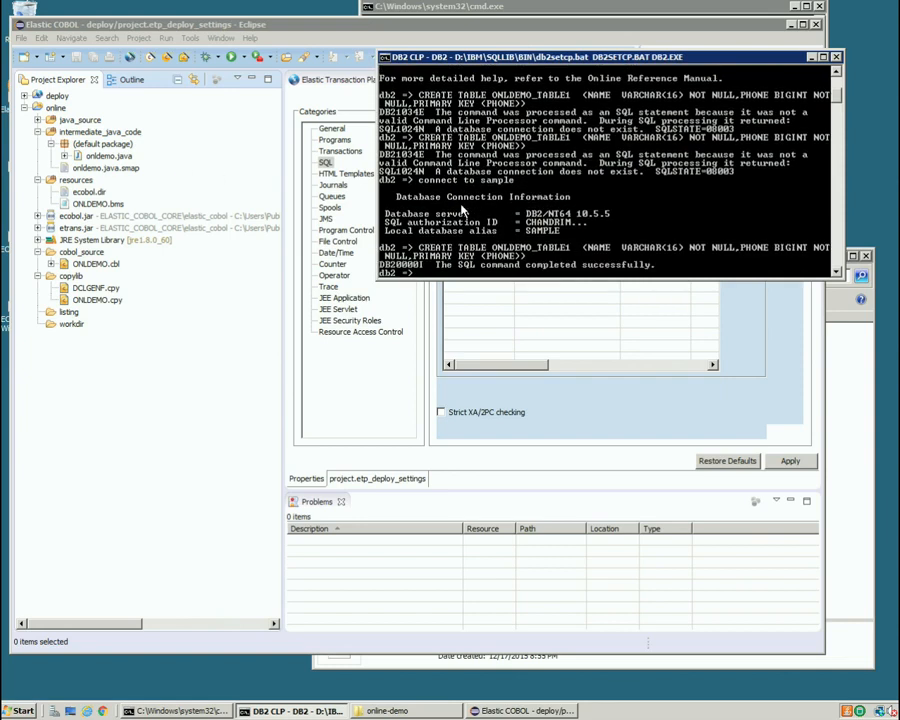
pyautogui.write('select')
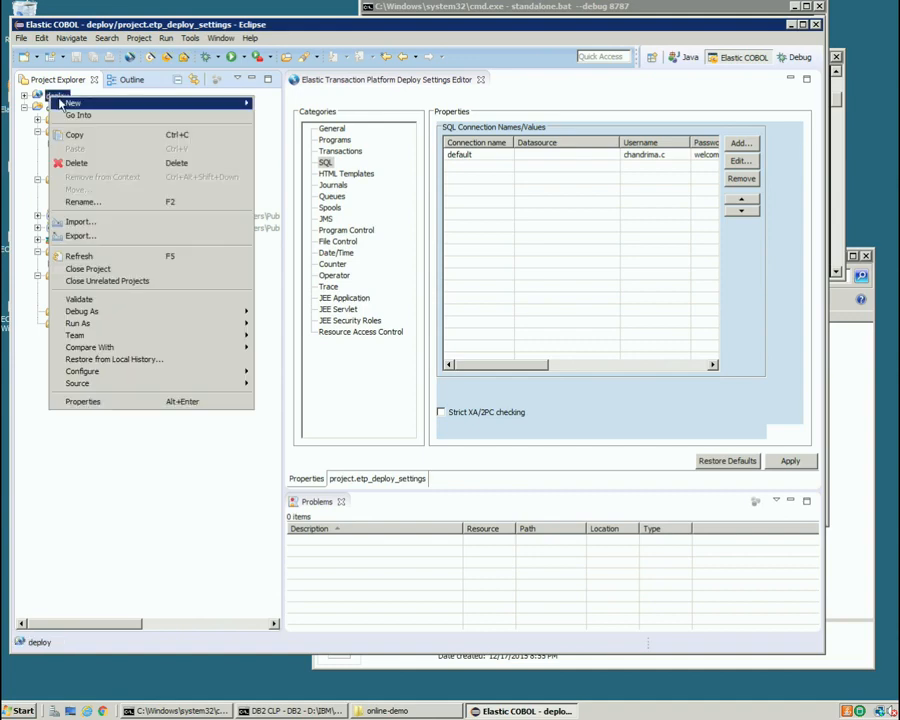
# - Export the deploy project as onl.war to the WildFly deployments folder using the ETP Deploy Wizard
pyautogui.click(81, 235)
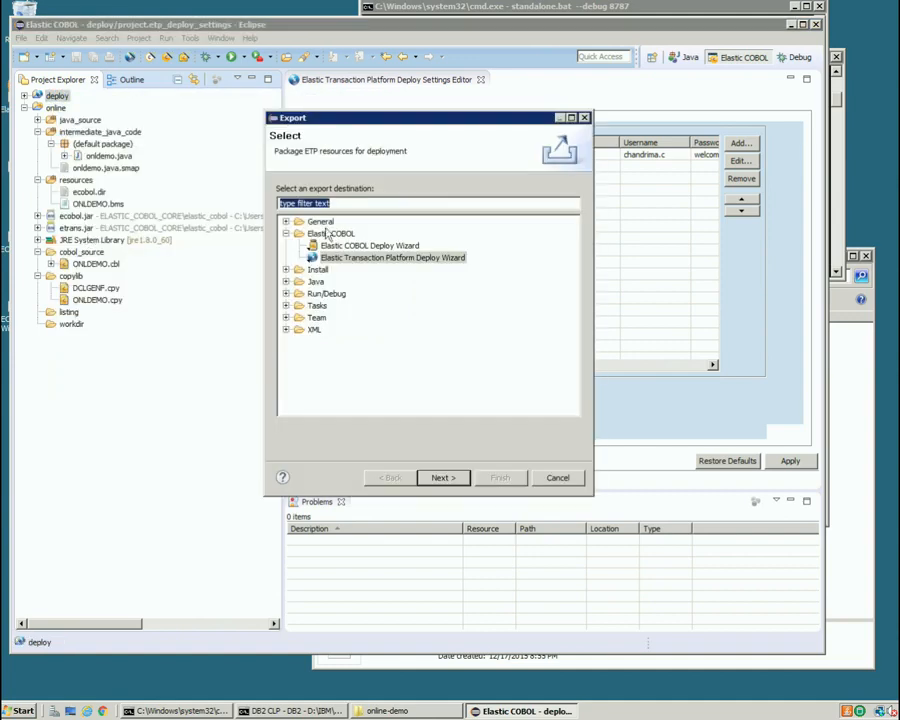
pyautogui.click(393, 257)
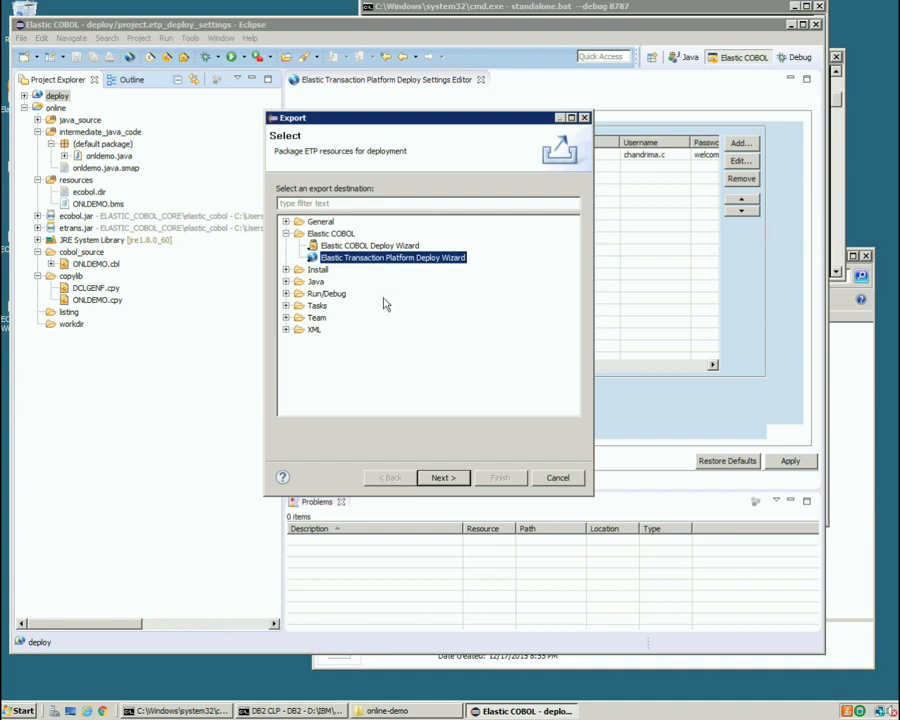
pyautogui.click(443, 477)
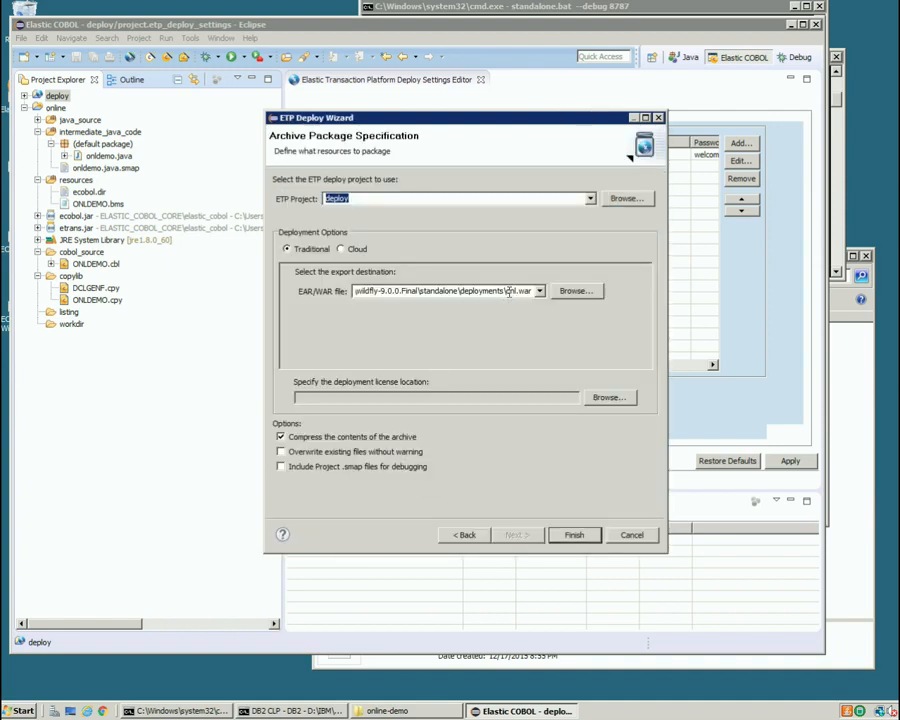
pyautogui.moveTo(515, 322)
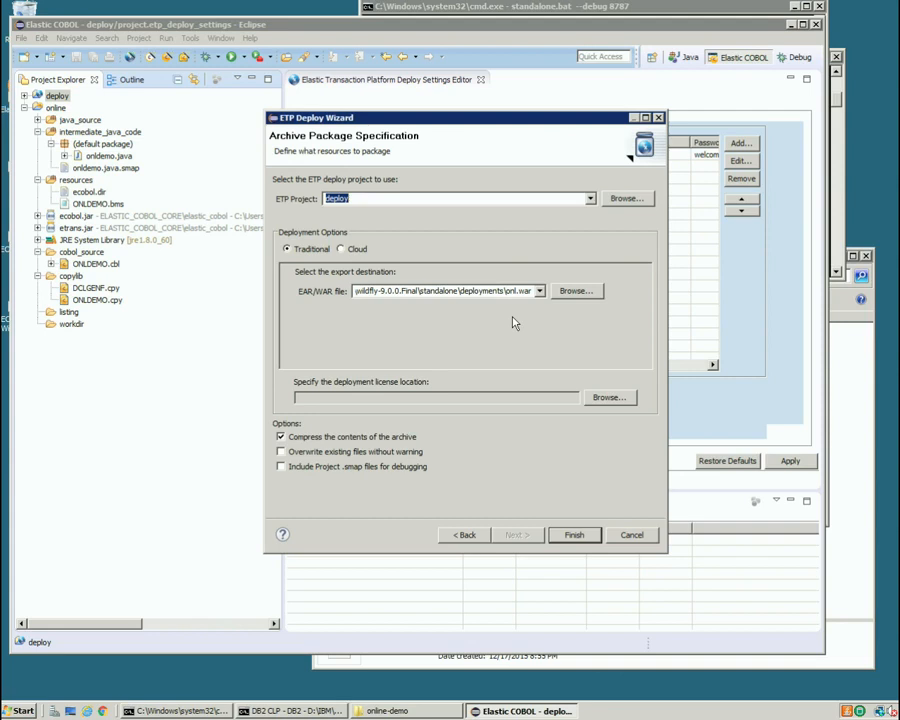
pyautogui.click(574, 535)
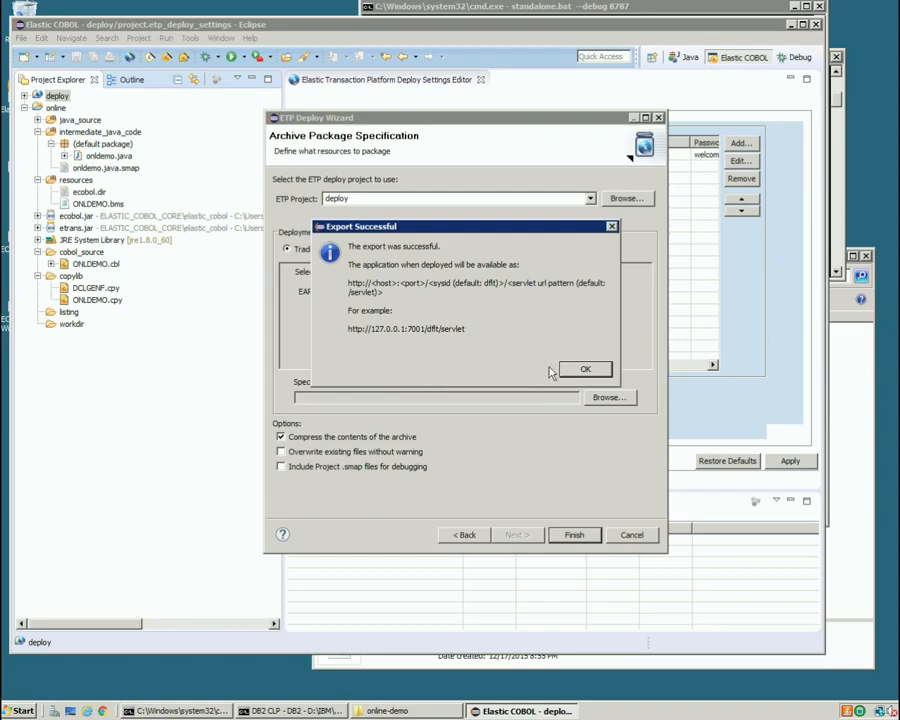
pyautogui.click(585, 369)
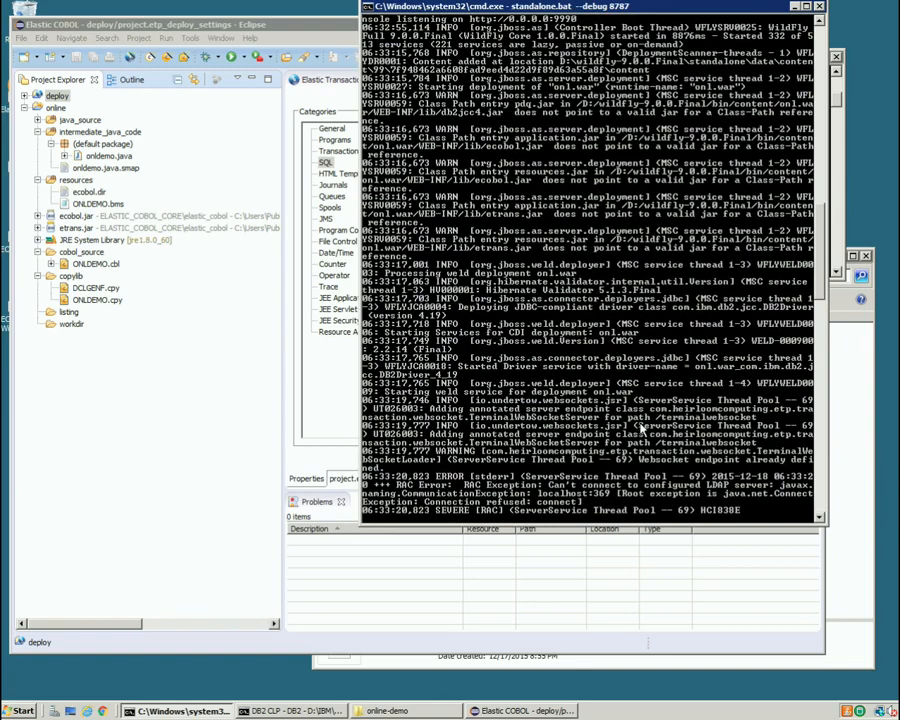
# - Scroll the WildFly console log to confirm onl.war deployed
pyautogui.scroll(-3)
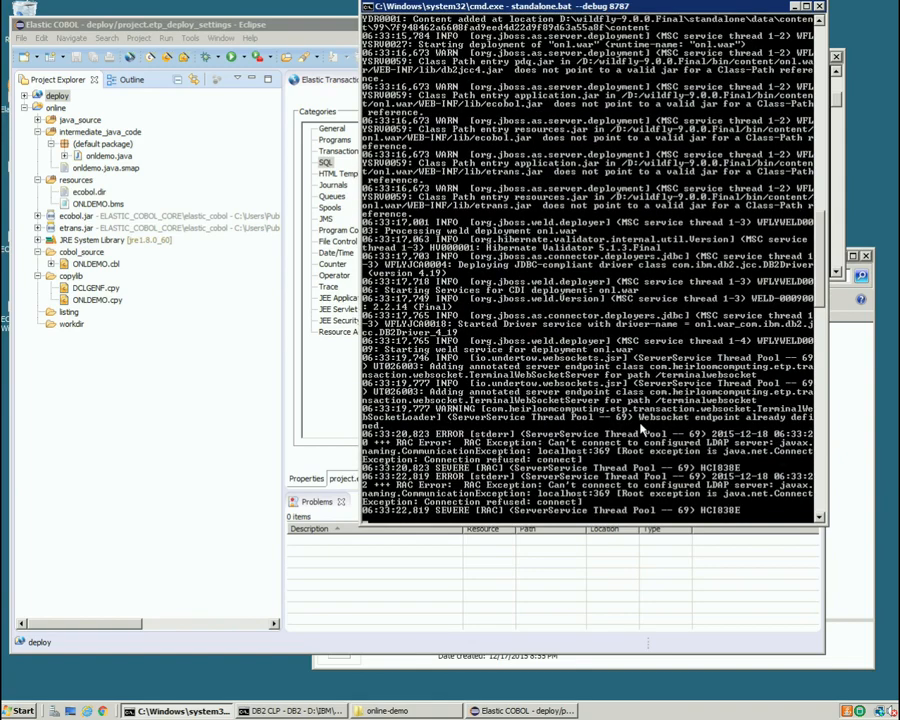
pyautogui.scroll(-3)
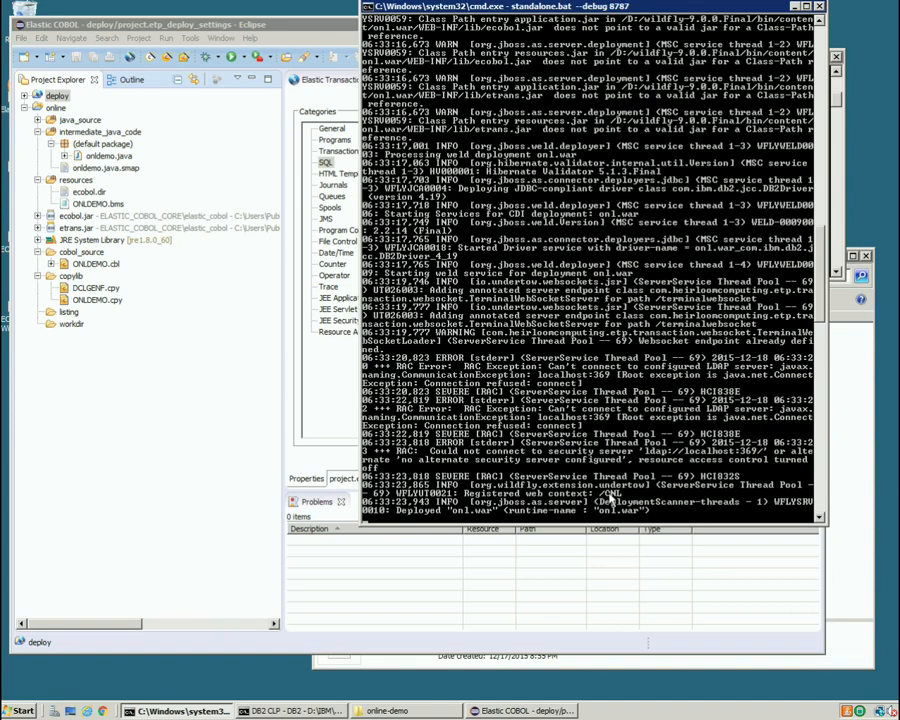
pyautogui.moveTo(160, 645)
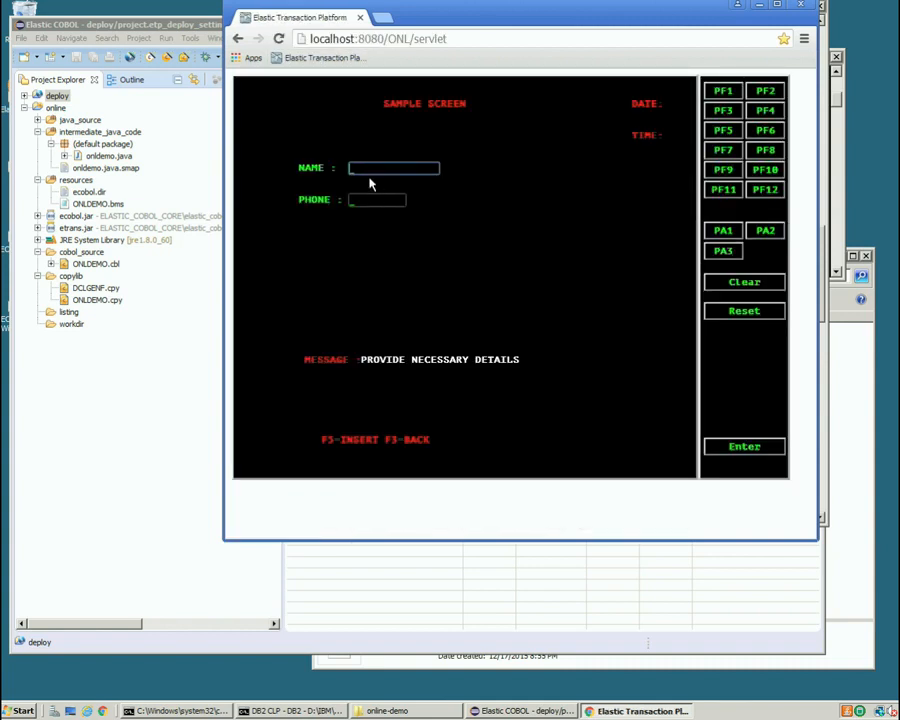
# - Insert a record with name 'ian' and phone 123456 on the ONL sample screen
pyautogui.write('ian')
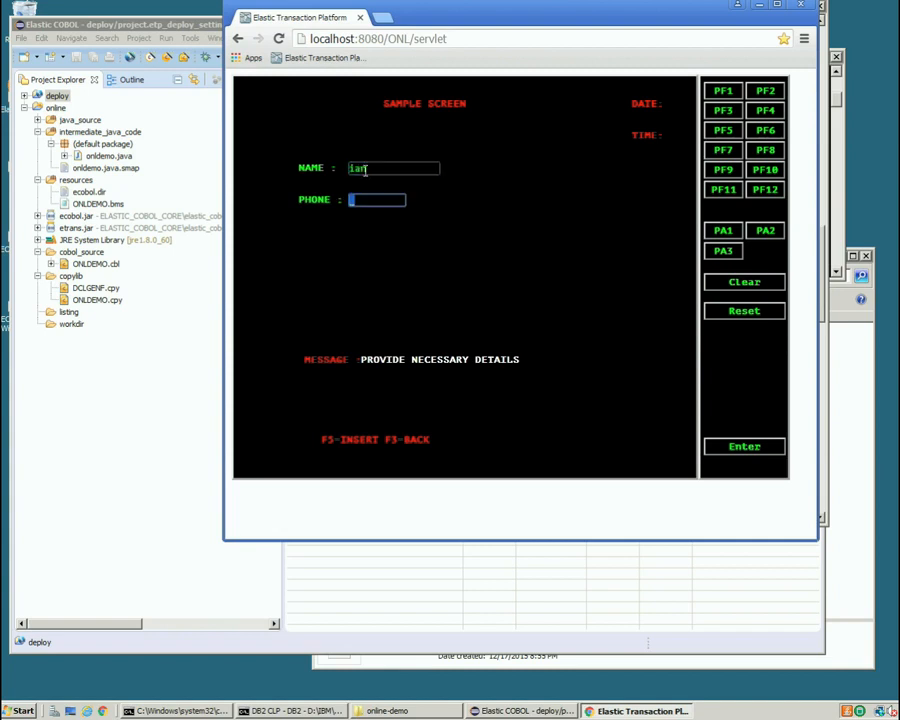
pyautogui.write('123456')
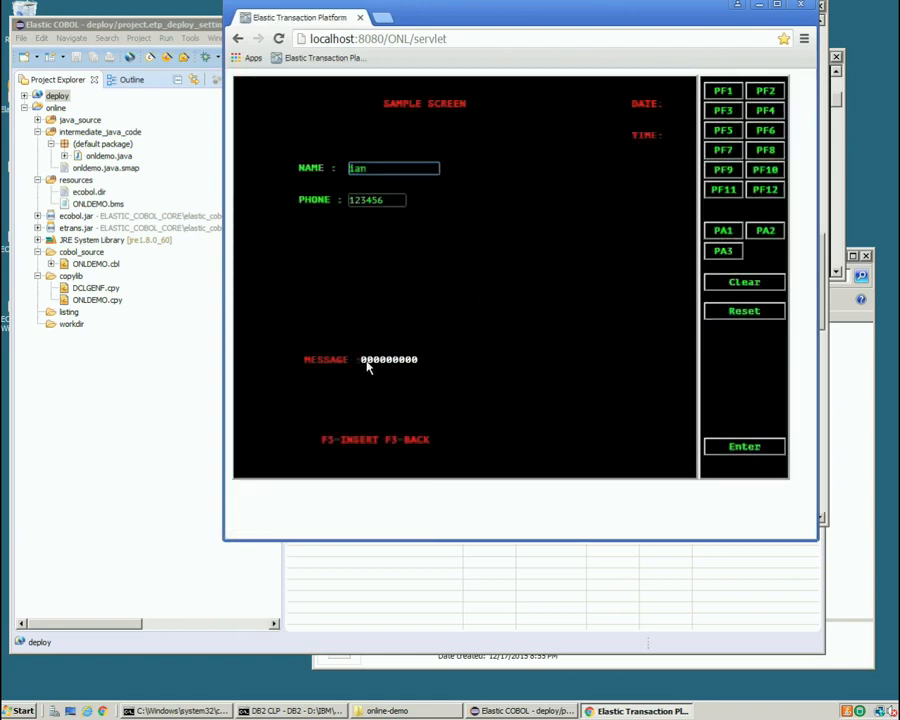
pyautogui.moveTo(322, 555)
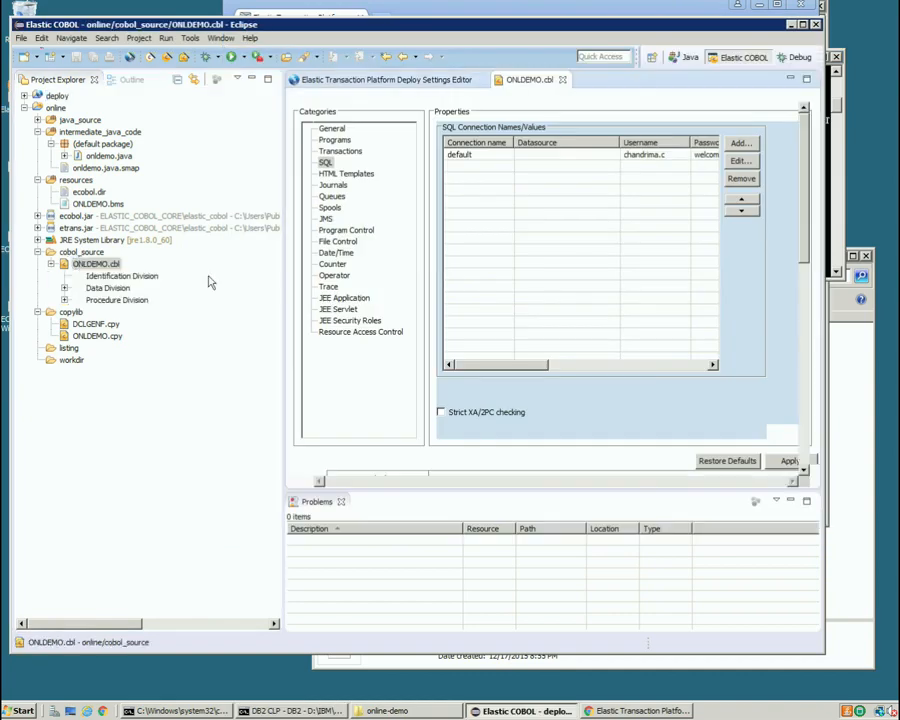
# - Break at line 67 of ONLDEMO.cbl and attach the 'online' debugger to localhost:8787
pyautogui.click(528, 79)
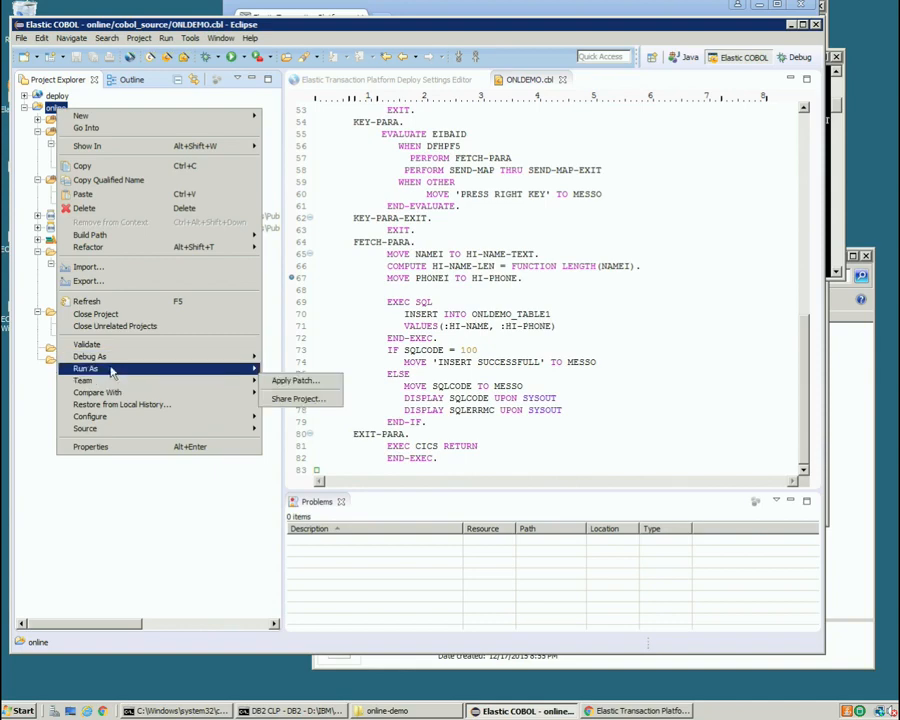
pyautogui.moveTo(90, 356)
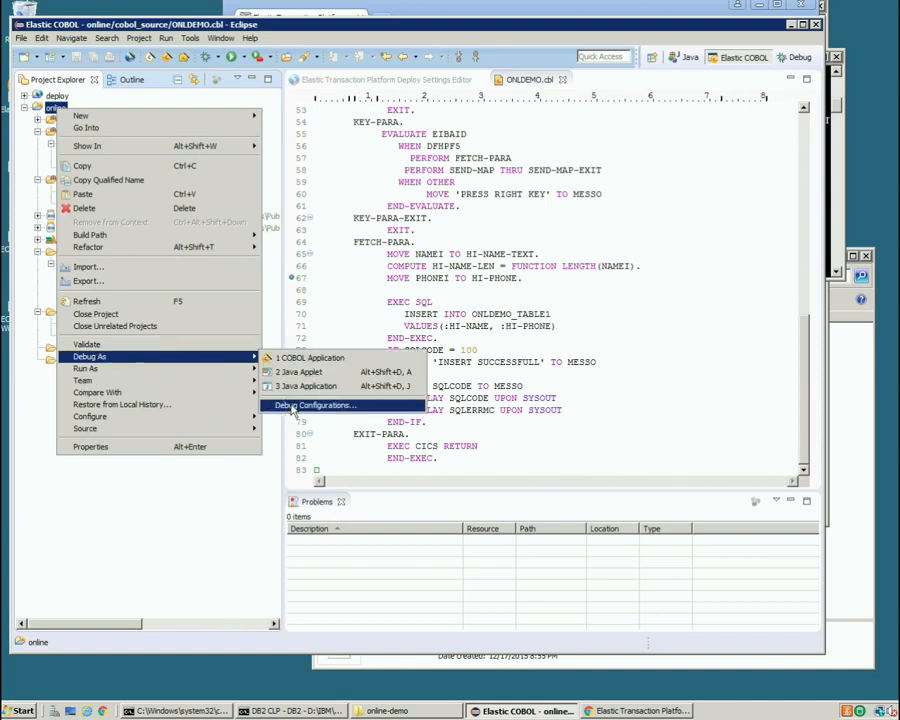
pyautogui.click(314, 405)
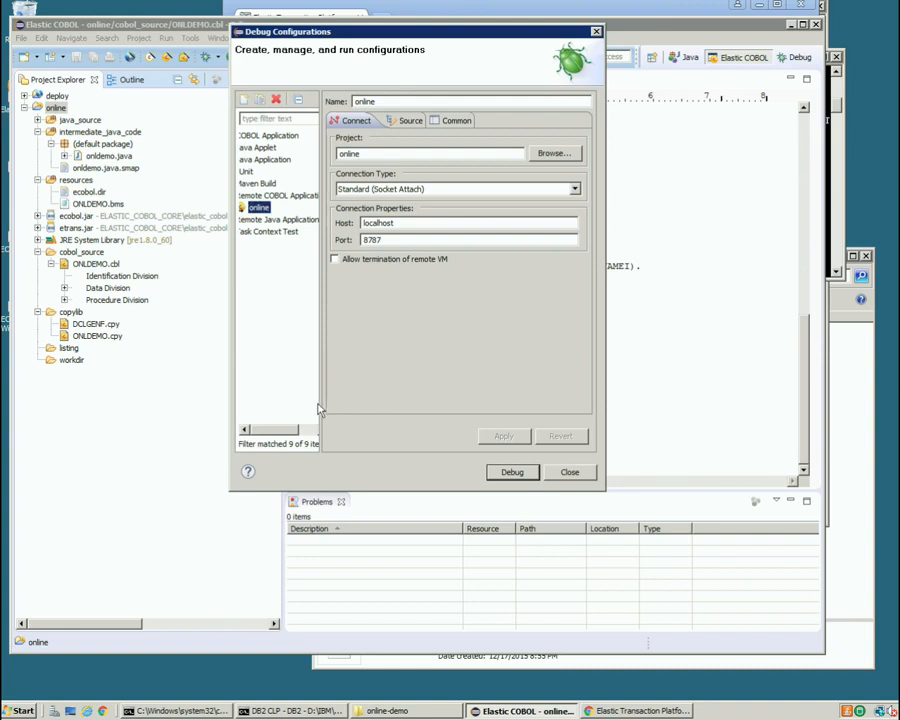
pyautogui.moveTo(345, 385)
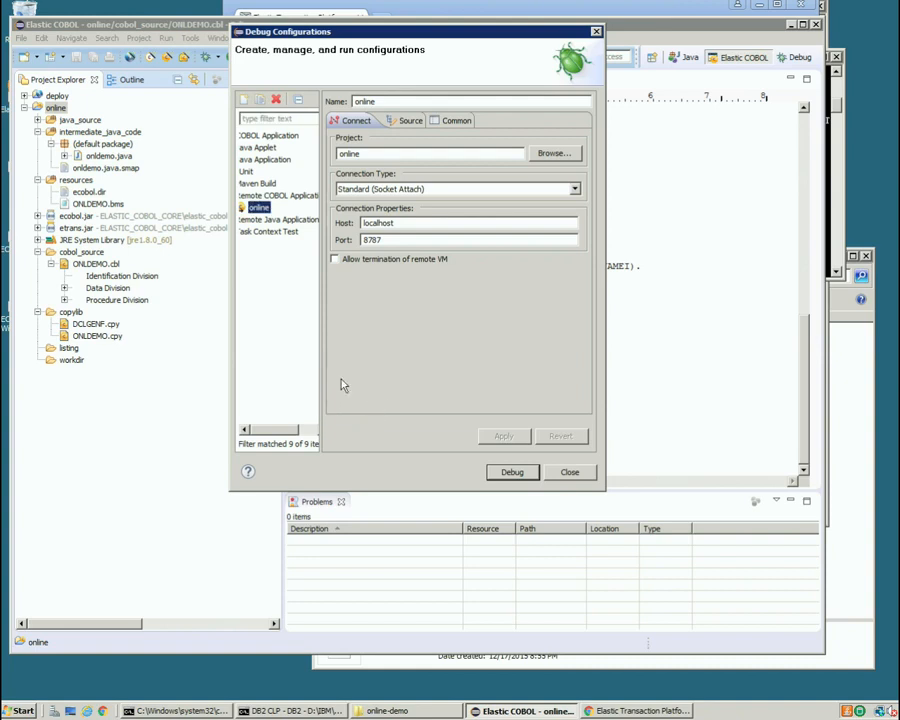
pyautogui.click(258, 207)
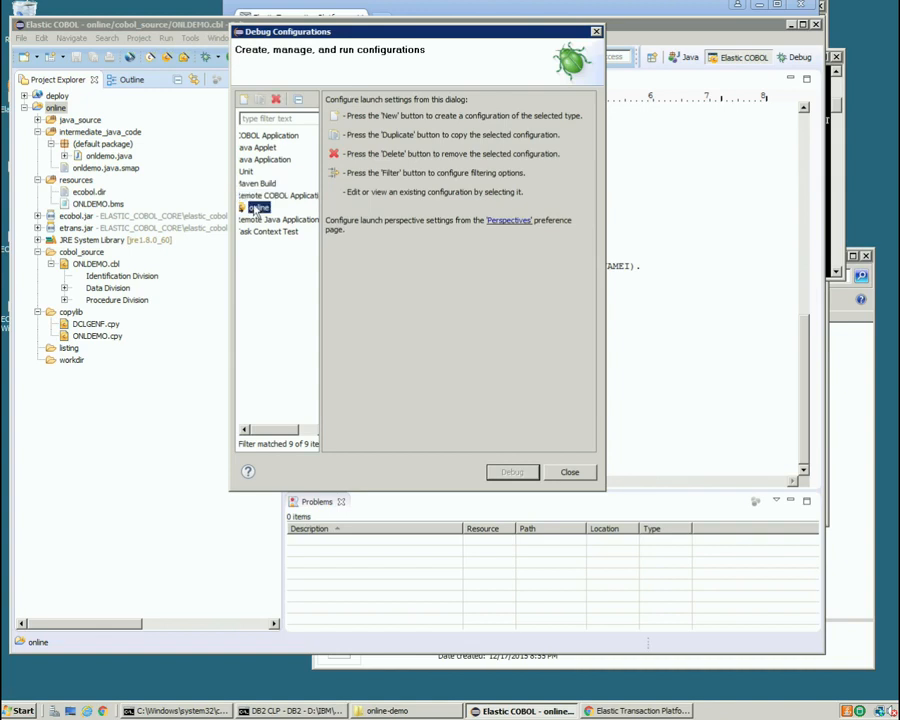
pyautogui.click(258, 207)
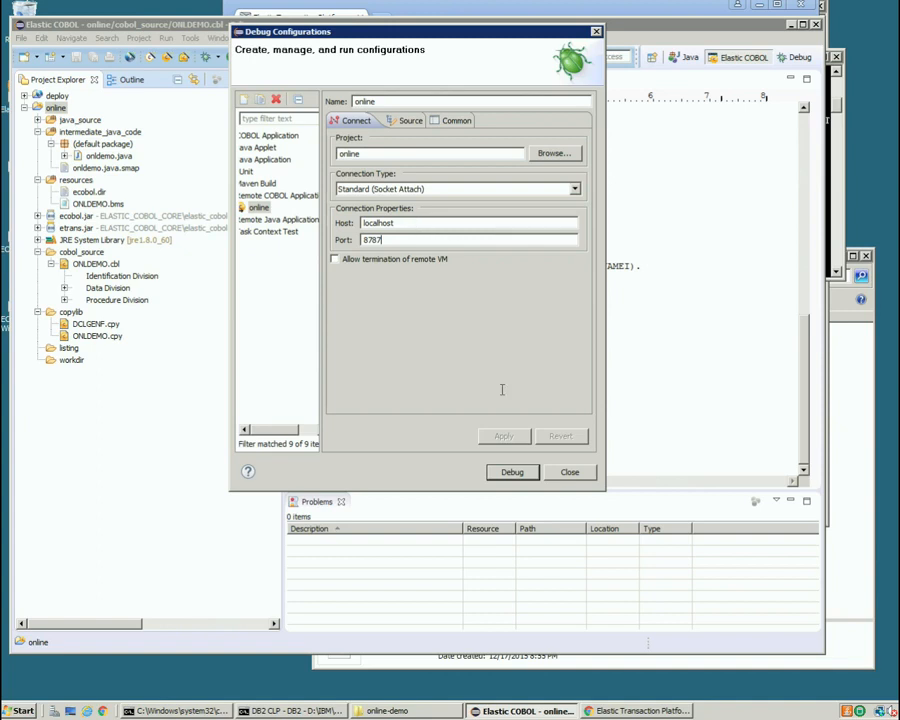
pyautogui.click(569, 471)
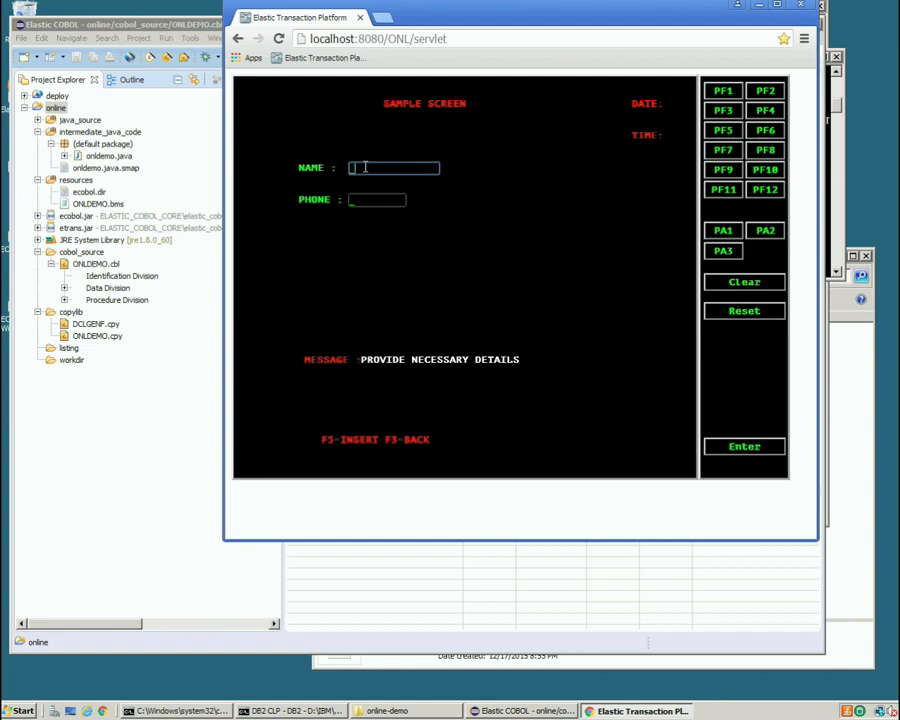
# - Enter name 'Phil' and phone 34567 on the sample screen and submit with PF5
pyautogui.write('Phil')
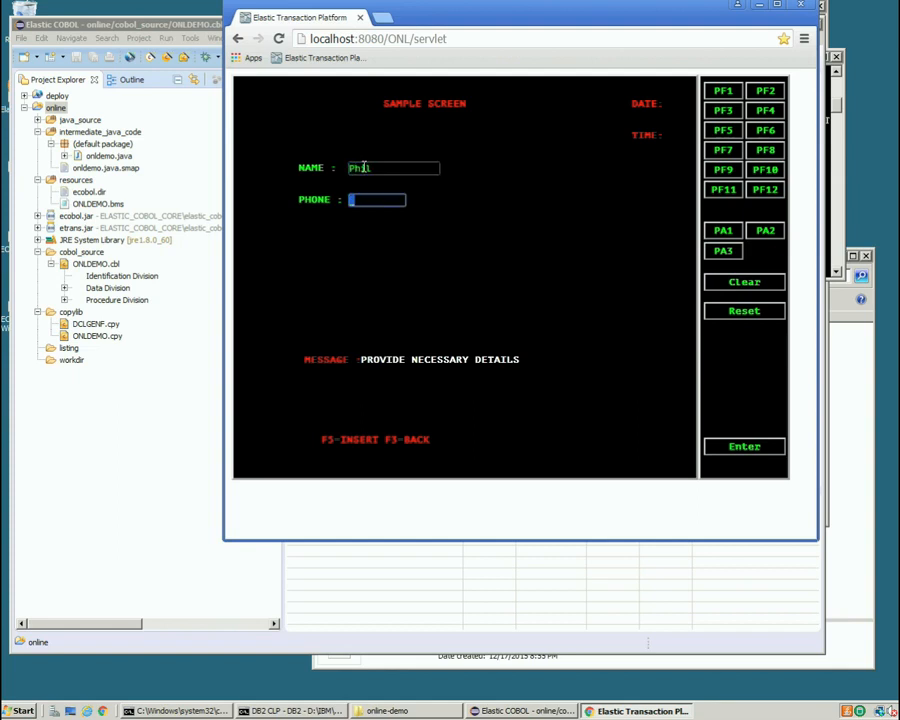
pyautogui.write('34567')
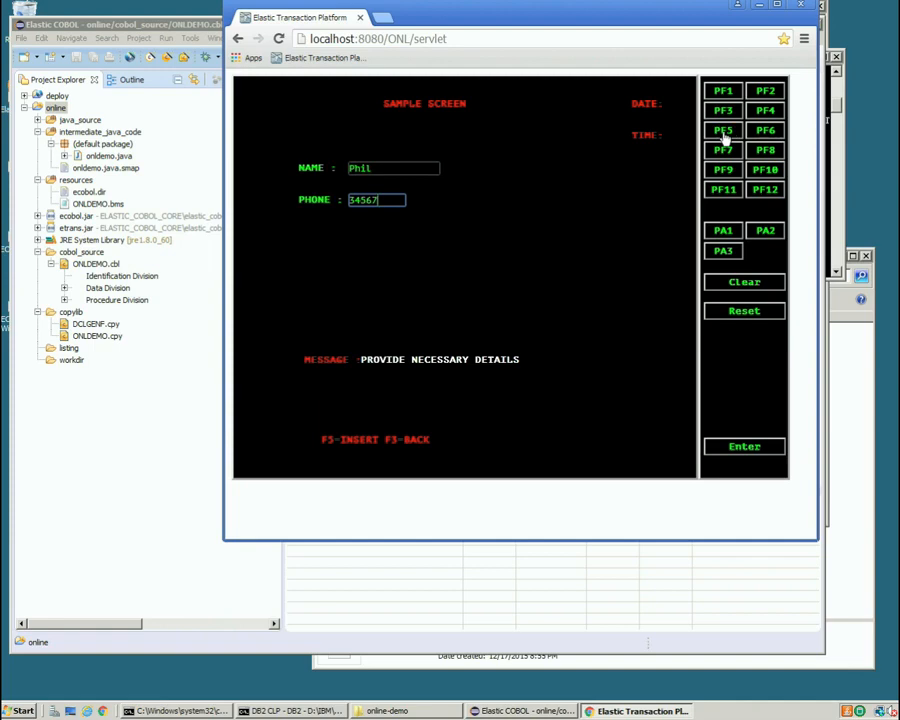
pyautogui.click(744, 446)
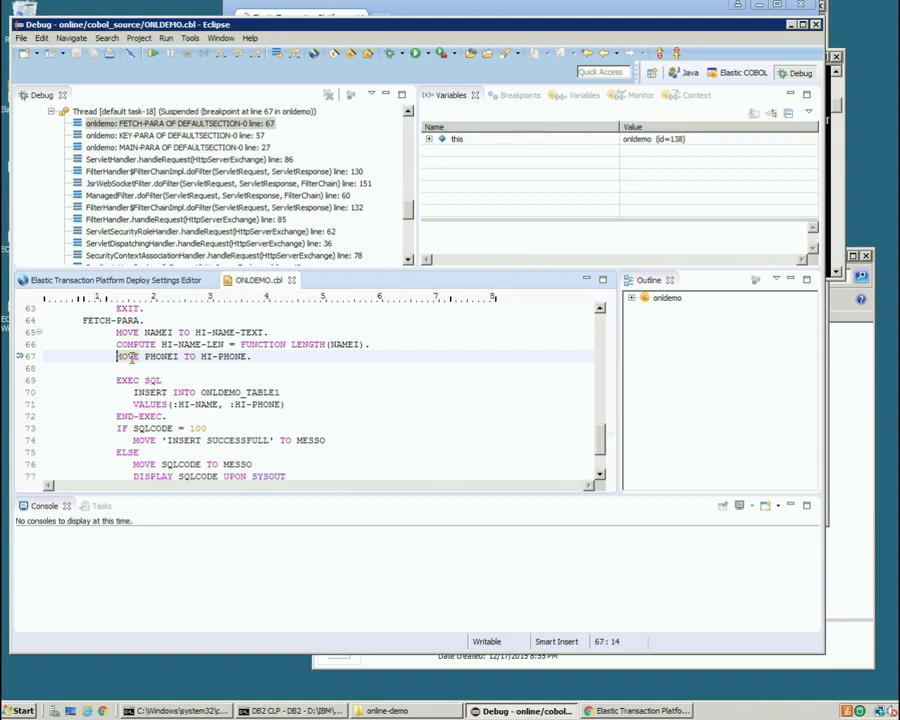
pyautogui.moveTo(235, 60)
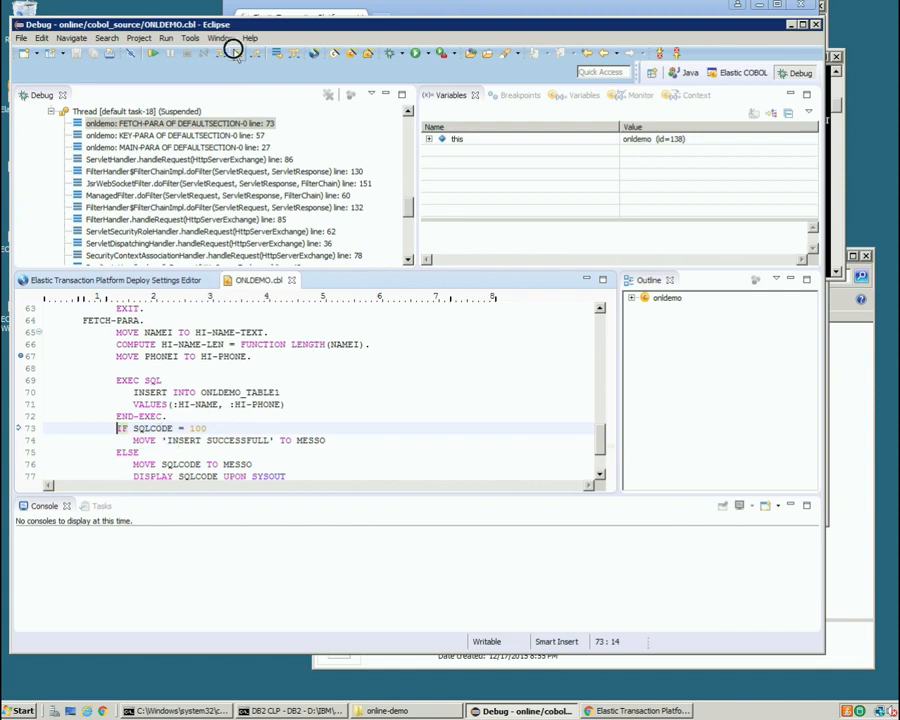
# - Resume from the breakpoint, check the 000000000 reply, then return to the DB2 command line
pyautogui.click(238, 54)
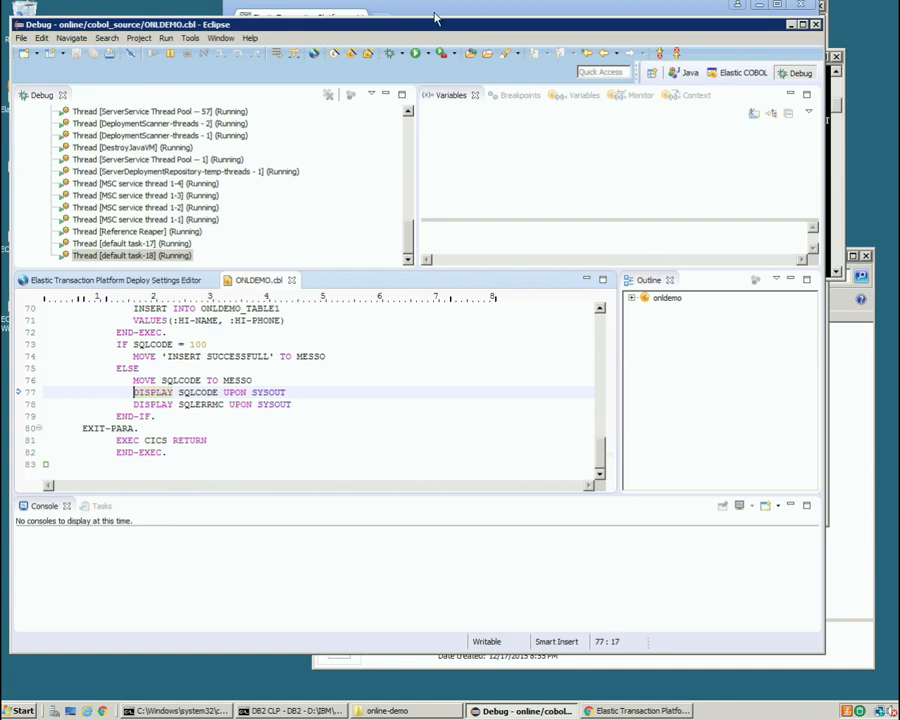
pyautogui.click(639, 711)
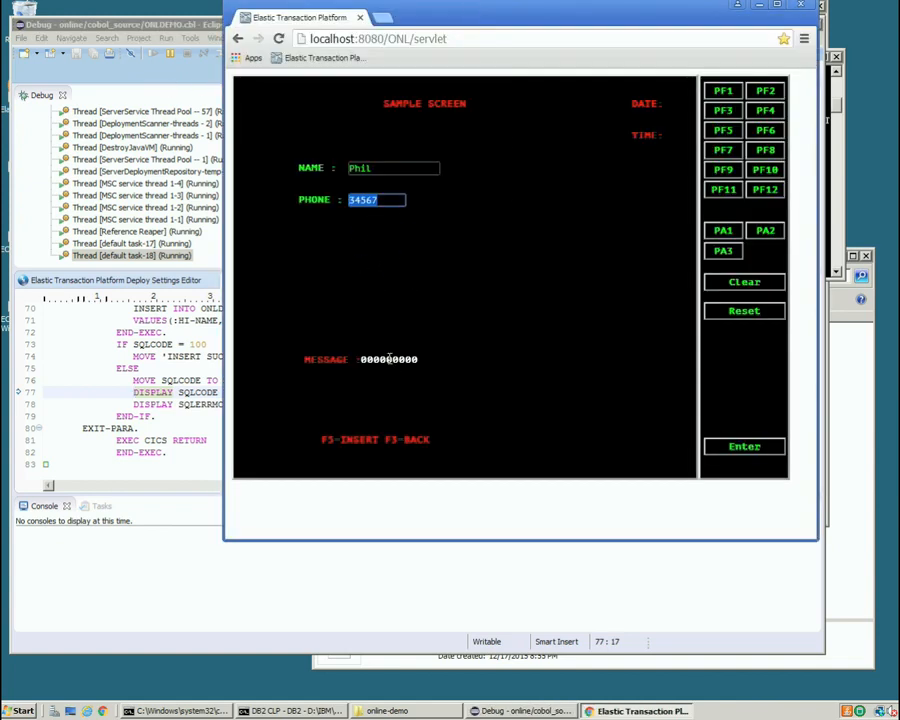
pyautogui.click(290, 711)
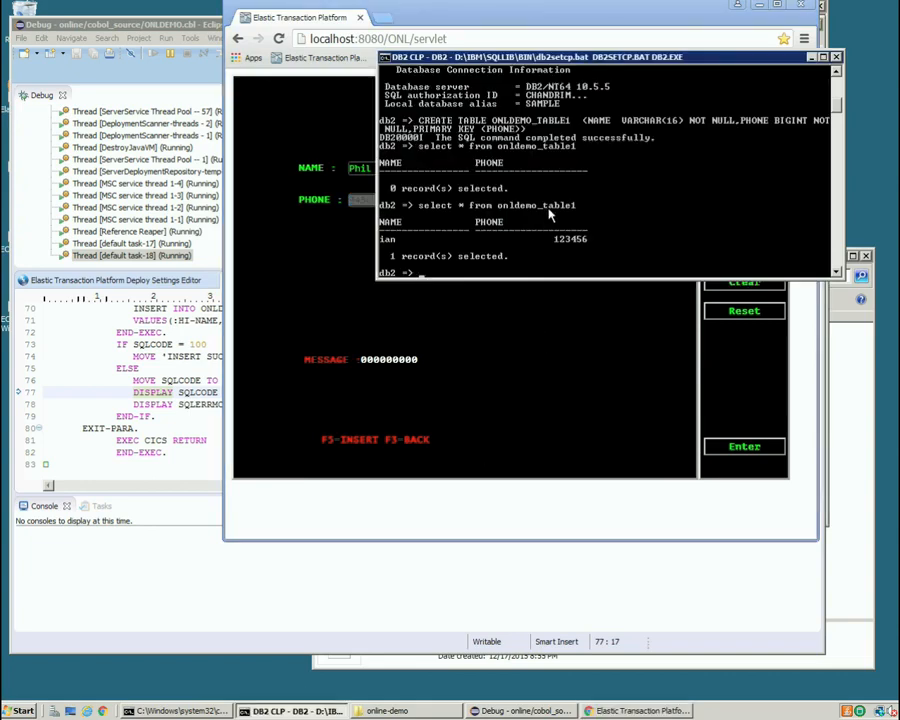